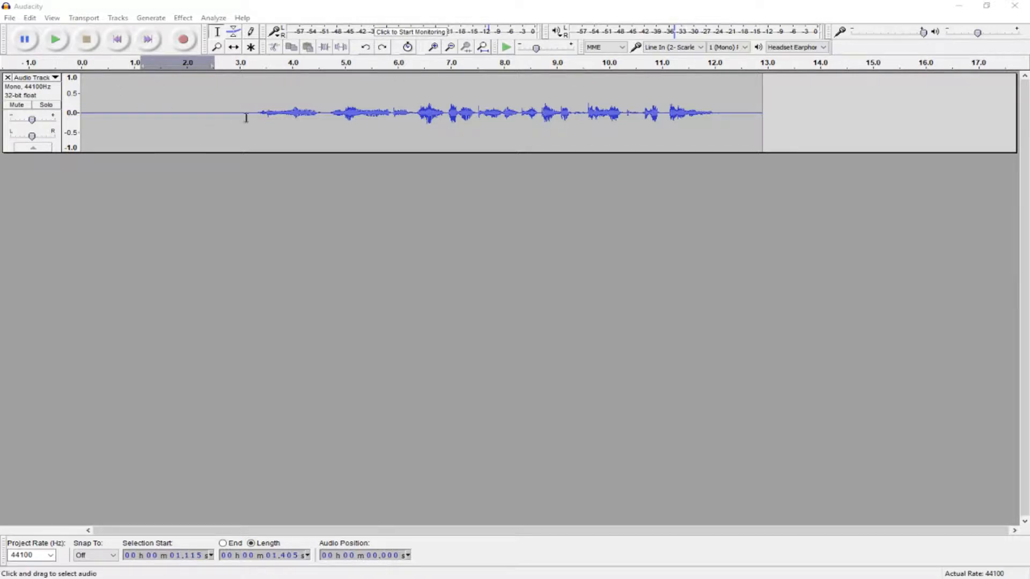
Step: Capture a noise profile from the silent opening seconds of the voice recording
{"action": "left_click", "coordinate": [54, 39]}
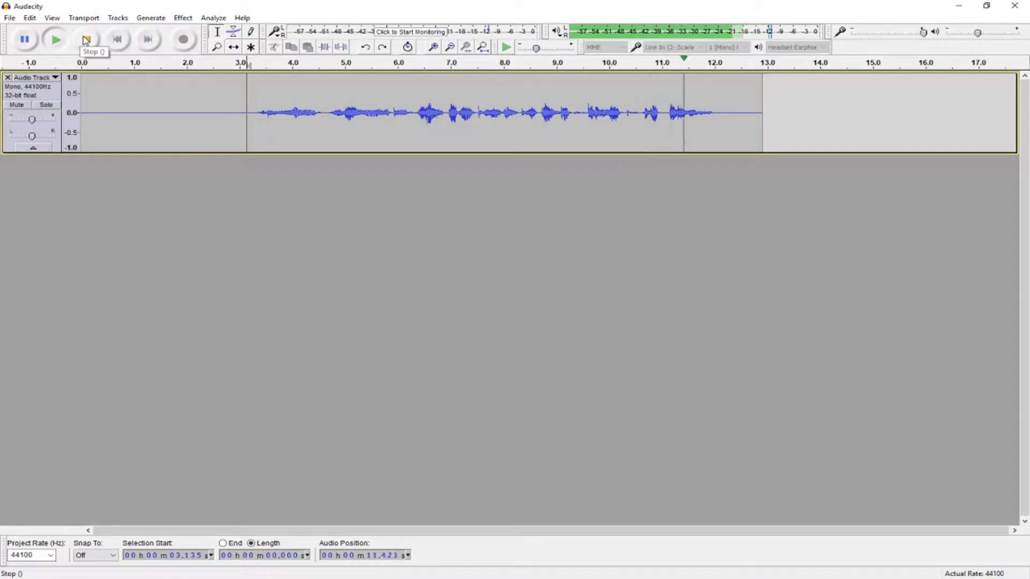
{"action": "left_click", "coordinate": [86, 38]}
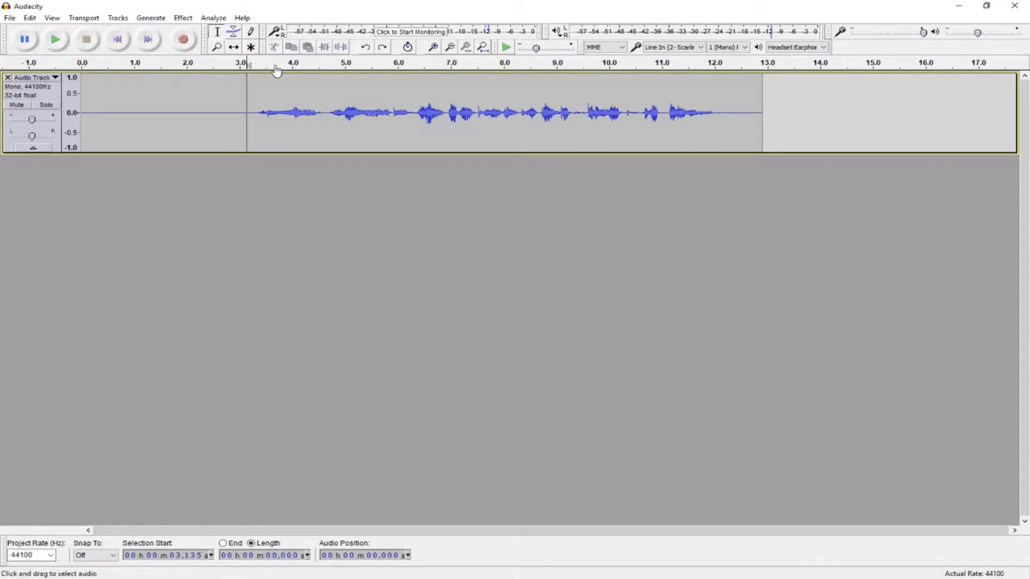
{"action": "mouse_move", "coordinate": [332, 21]}
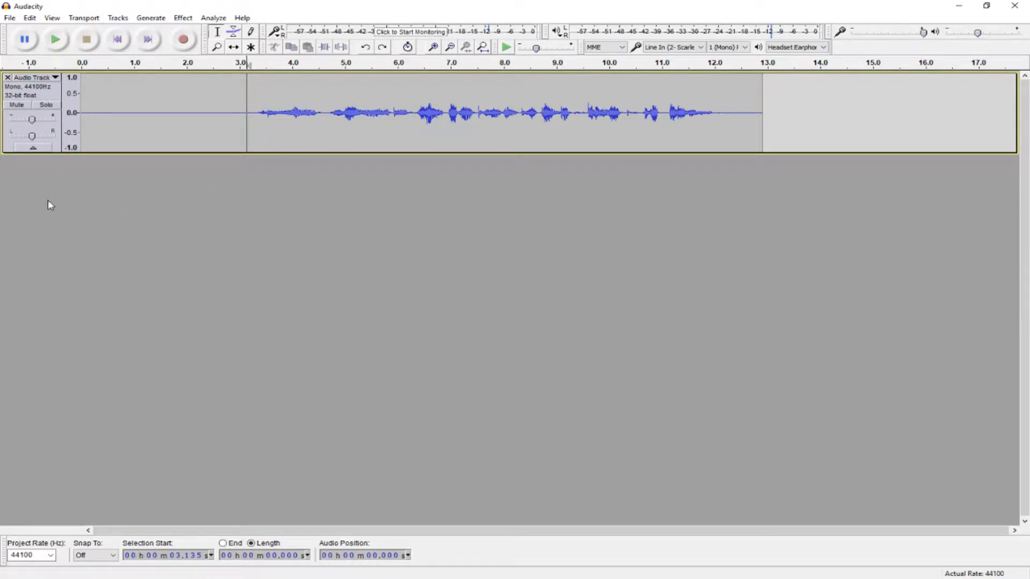
{"action": "mouse_move", "coordinate": [157, 208]}
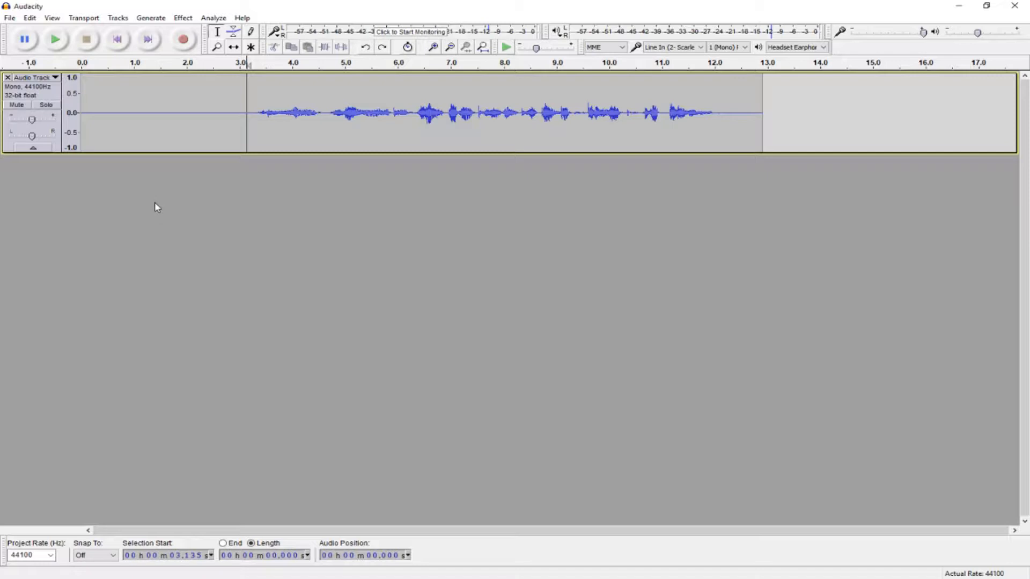
{"action": "mouse_move", "coordinate": [143, 209]}
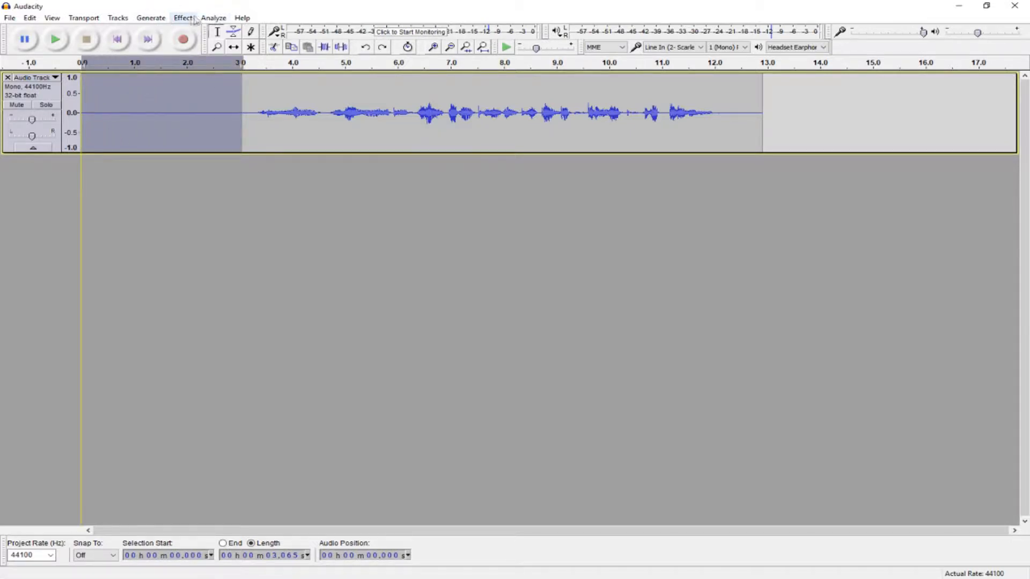
{"action": "left_click", "coordinate": [182, 17]}
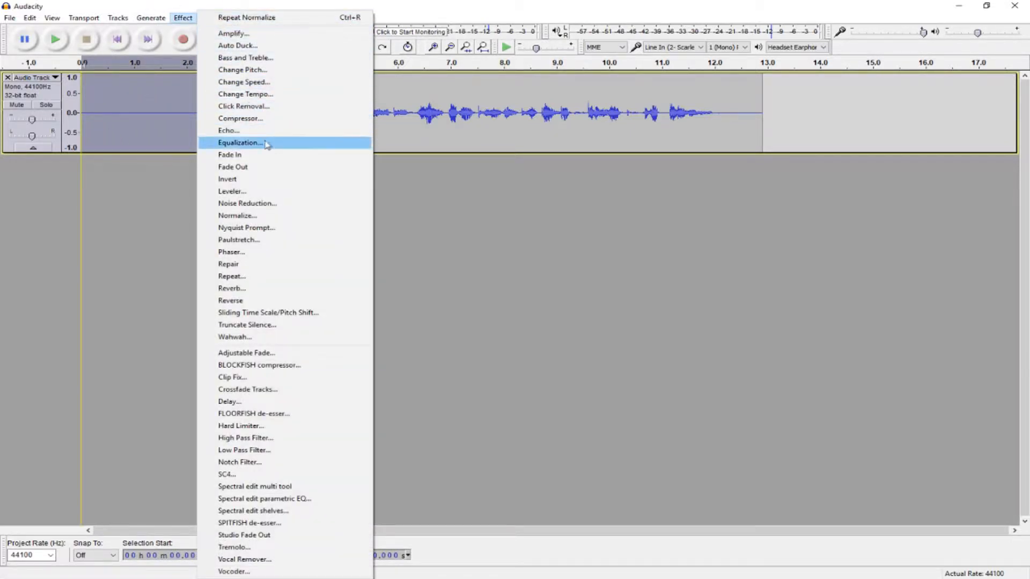
{"action": "left_click", "coordinate": [246, 204]}
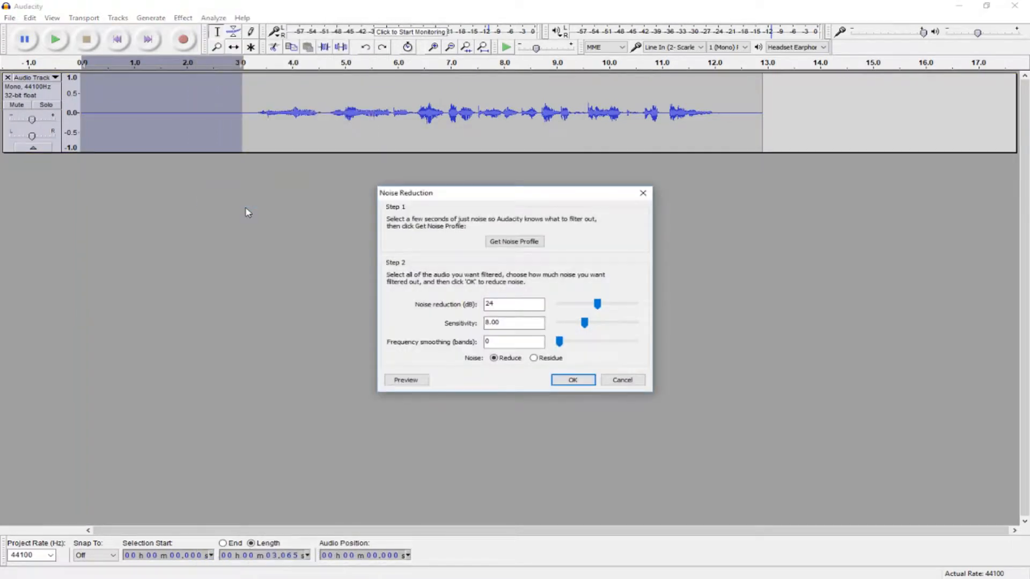
{"action": "left_click", "coordinate": [573, 379]}
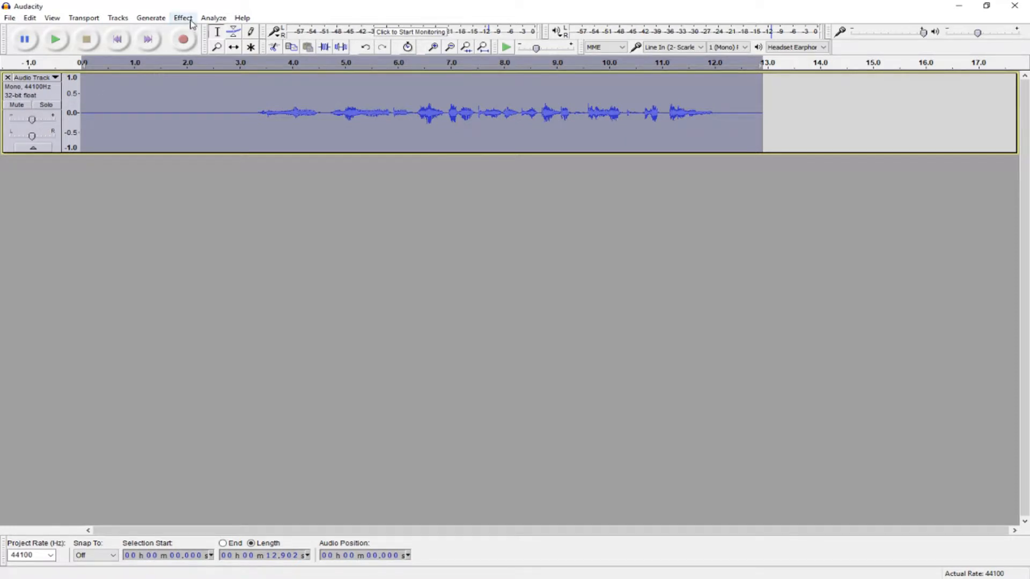
Step: Apply 24 dB noise reduction to the whole recording using that profile
{"action": "left_click", "coordinate": [183, 18]}
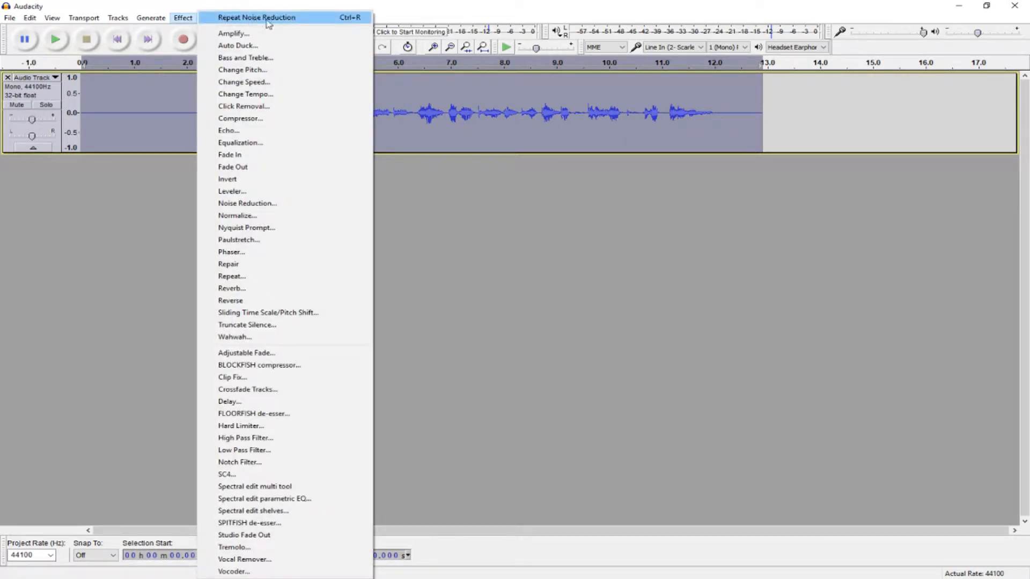
{"action": "mouse_move", "coordinate": [326, 148]}
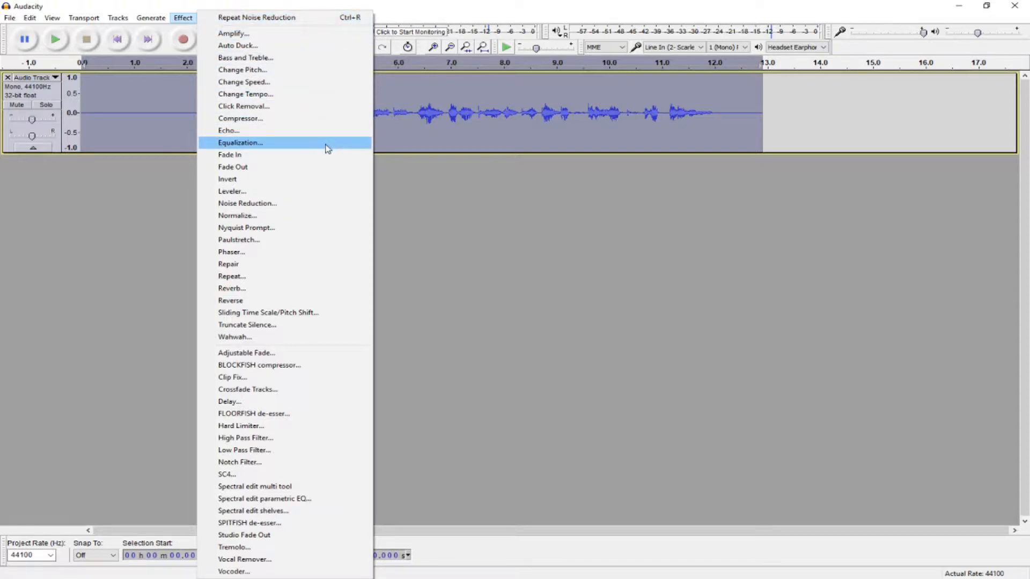
{"action": "mouse_move", "coordinate": [257, 206]}
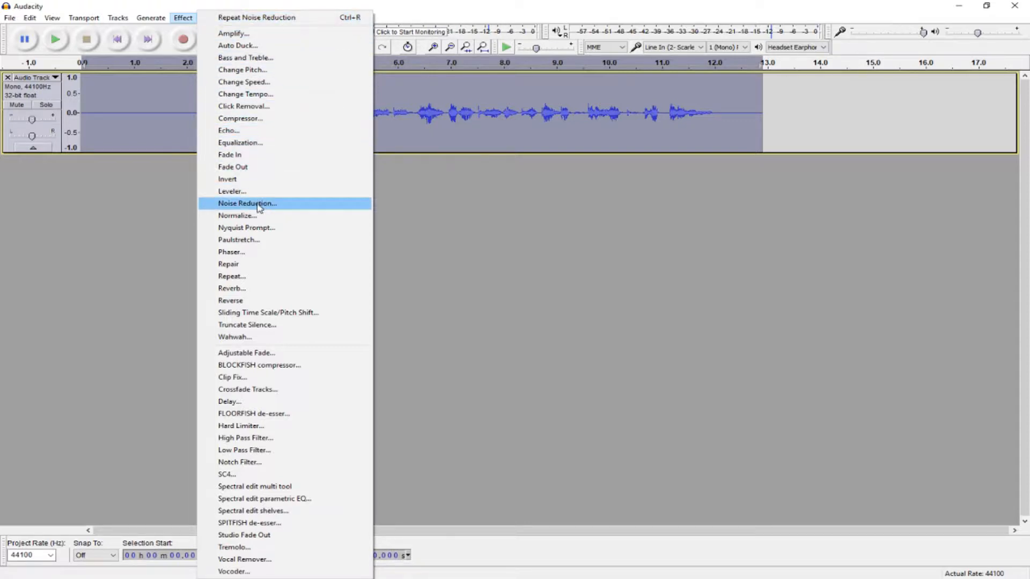
{"action": "left_click", "coordinate": [247, 204]}
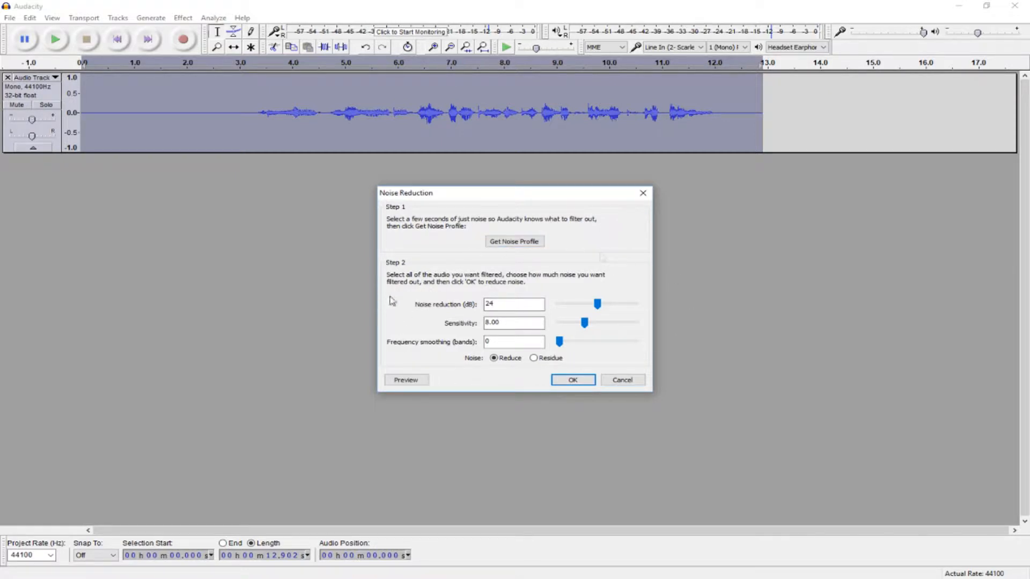
{"action": "mouse_move", "coordinate": [481, 231]}
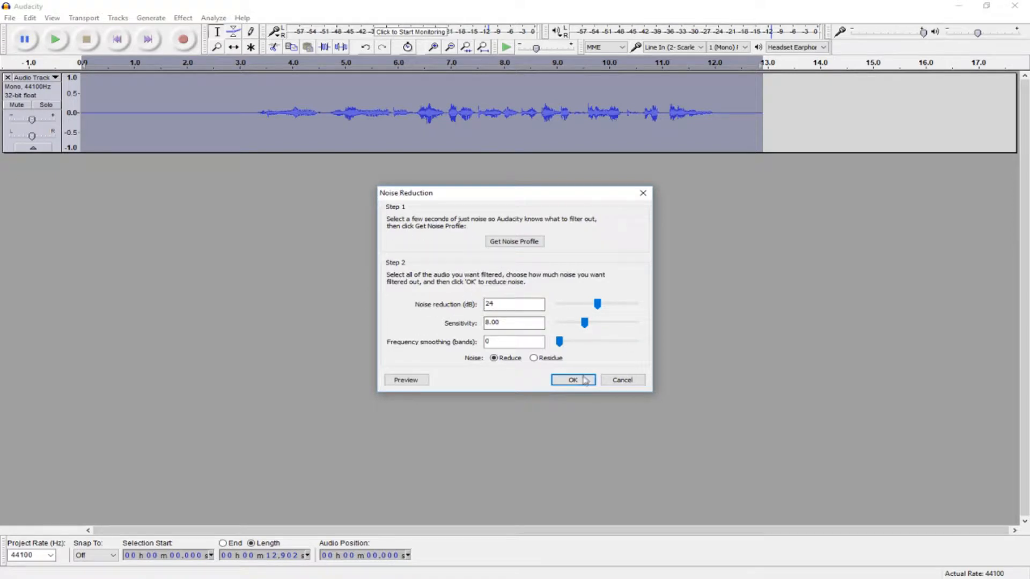
{"action": "left_click", "coordinate": [572, 380]}
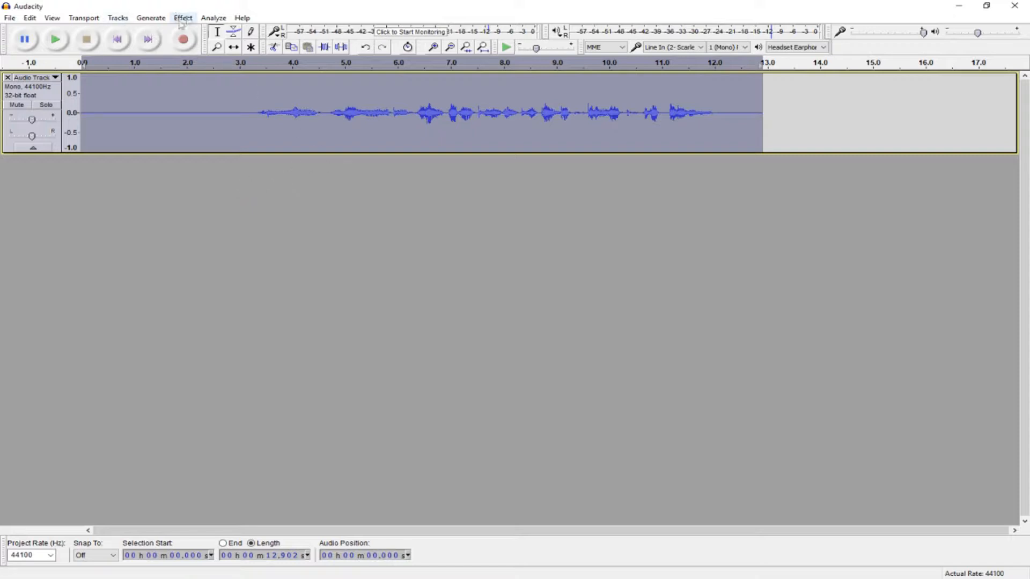
Step: Apply the Bass Boost equalization curve to the whole voice track
{"action": "left_click", "coordinate": [182, 18]}
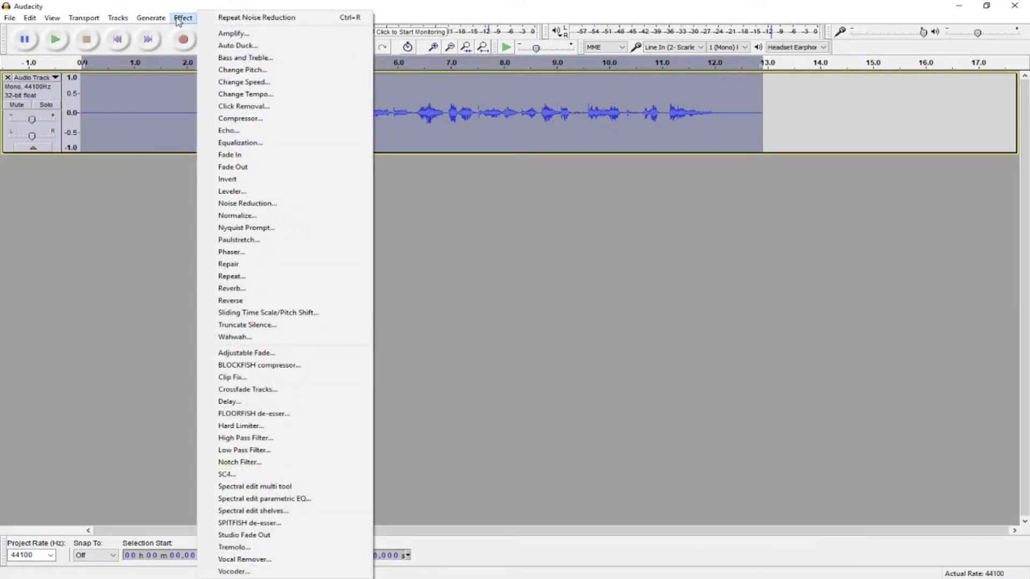
{"action": "mouse_move", "coordinate": [255, 143]}
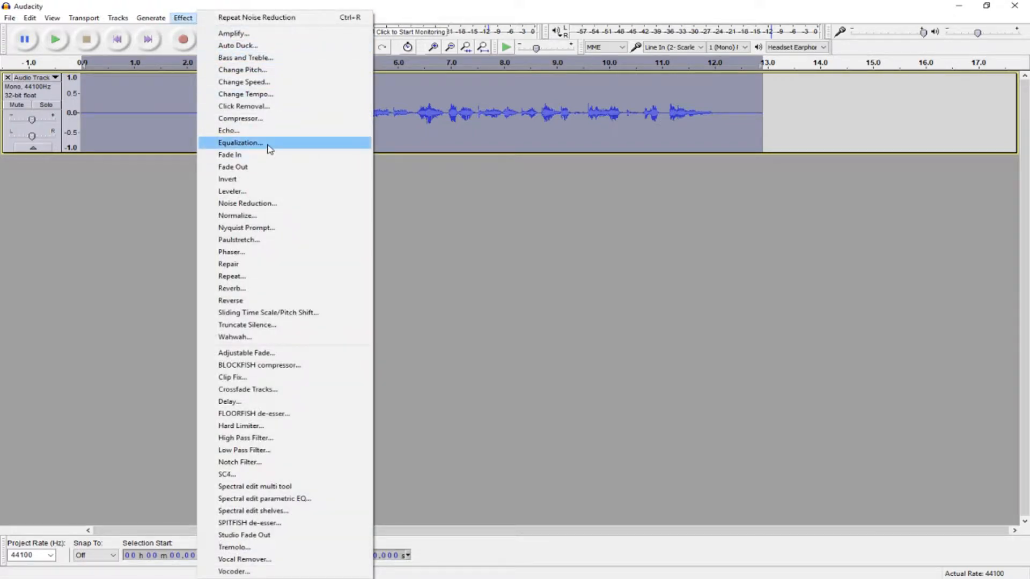
{"action": "left_click", "coordinate": [241, 142]}
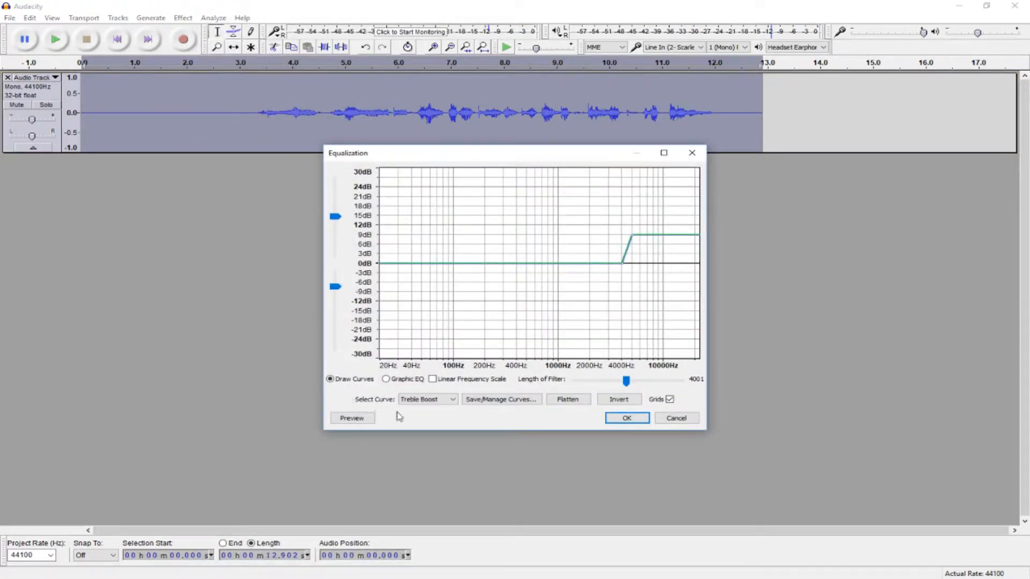
{"action": "left_click", "coordinate": [451, 399]}
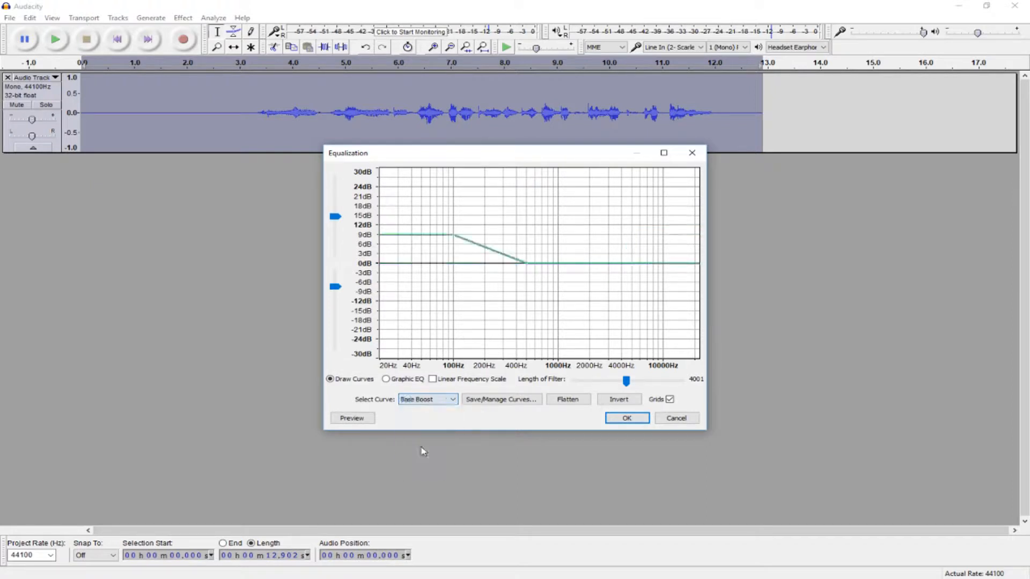
{"action": "left_click", "coordinate": [627, 417]}
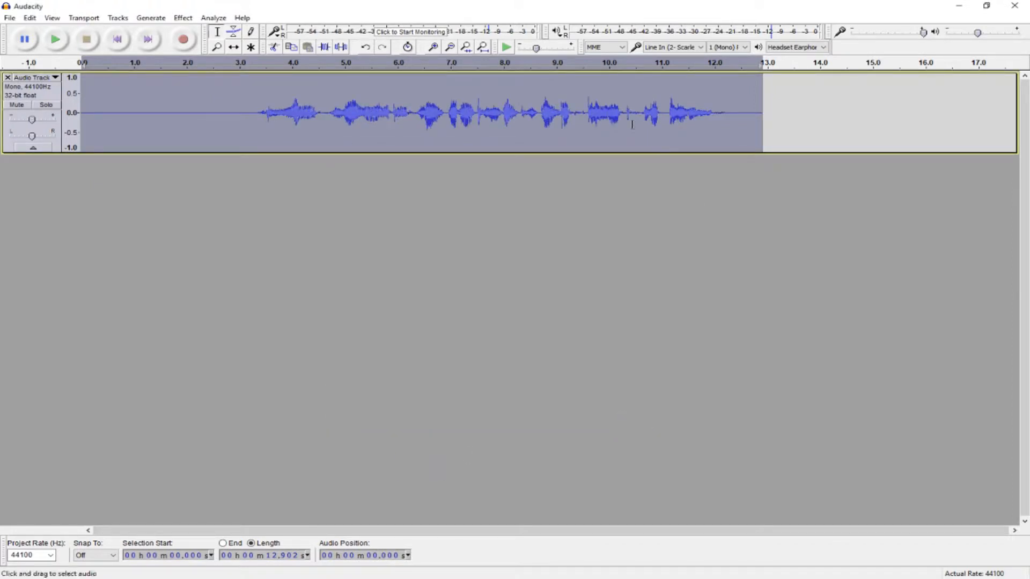
Step: Apply the Treble Boost equalization curve and return playback to the start
{"action": "left_click", "coordinate": [182, 17]}
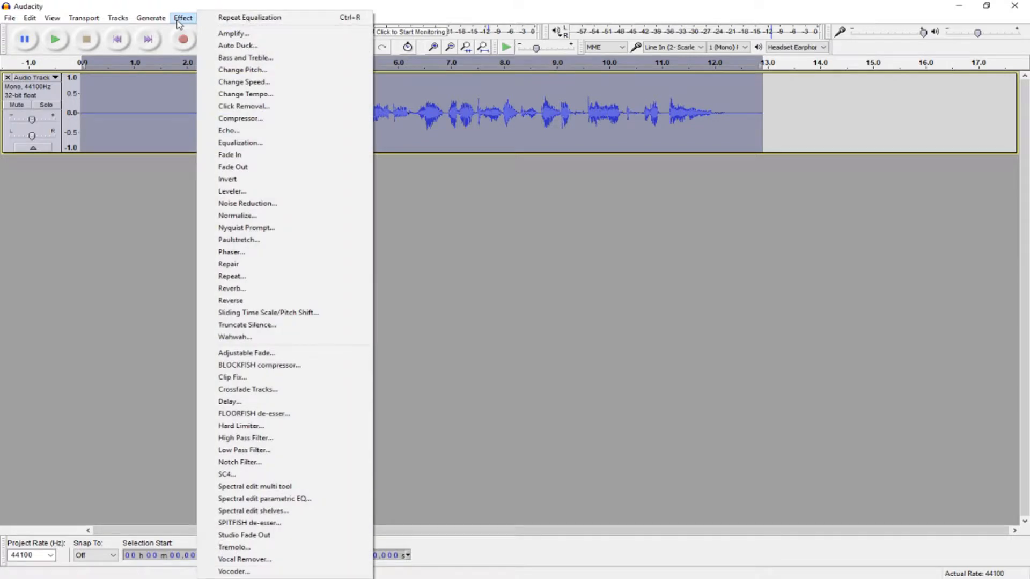
{"action": "mouse_move", "coordinate": [245, 157]}
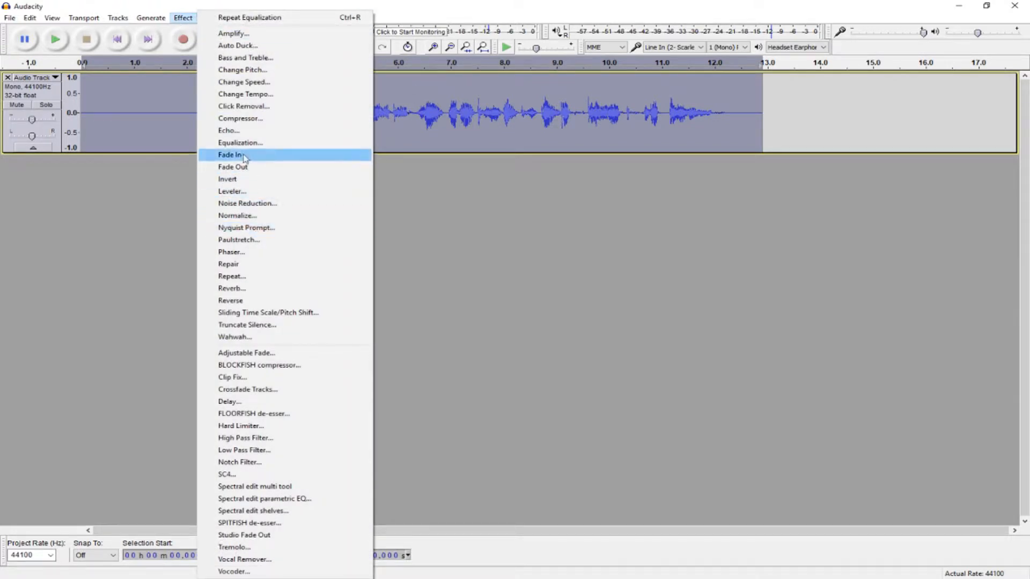
{"action": "left_click", "coordinate": [241, 143]}
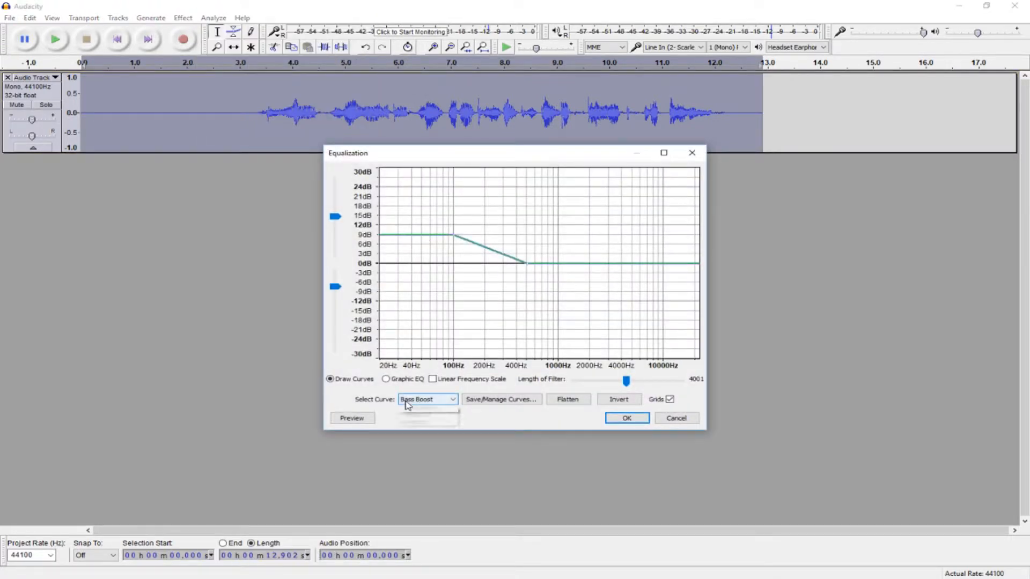
{"action": "left_click", "coordinate": [451, 399]}
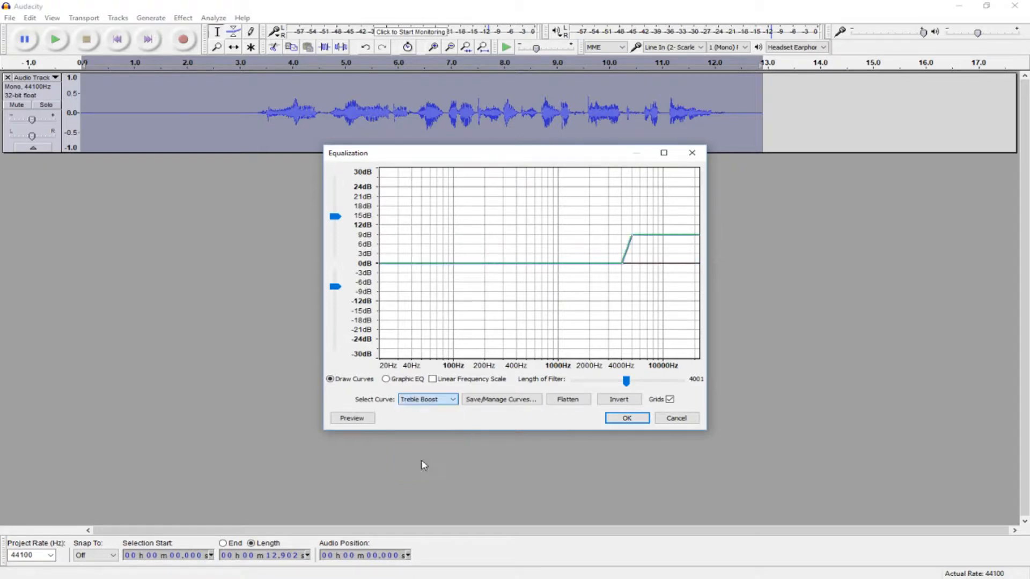
{"action": "left_click", "coordinate": [627, 417]}
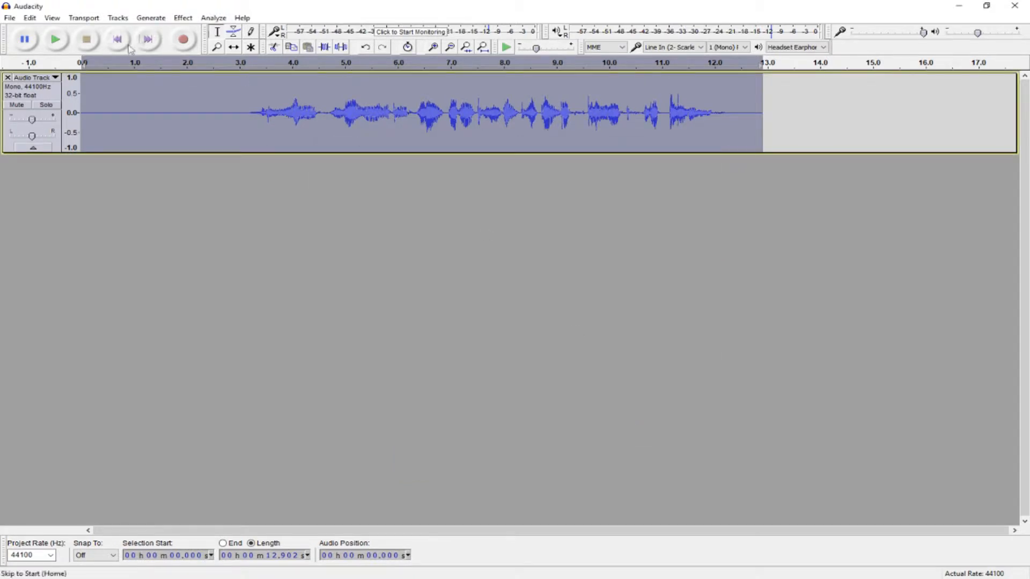
{"action": "left_click", "coordinate": [182, 18]}
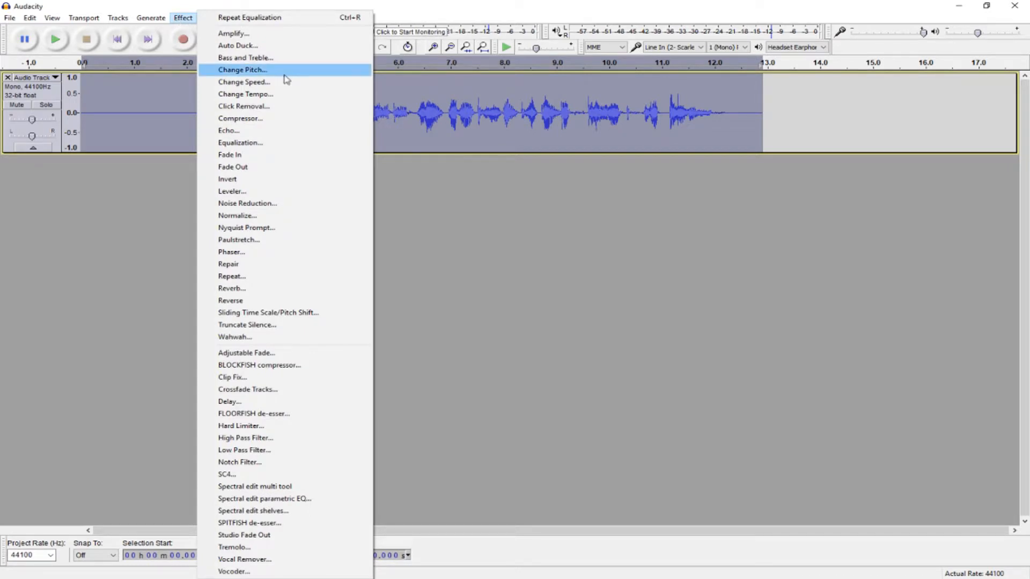
{"action": "mouse_move", "coordinate": [292, 216]}
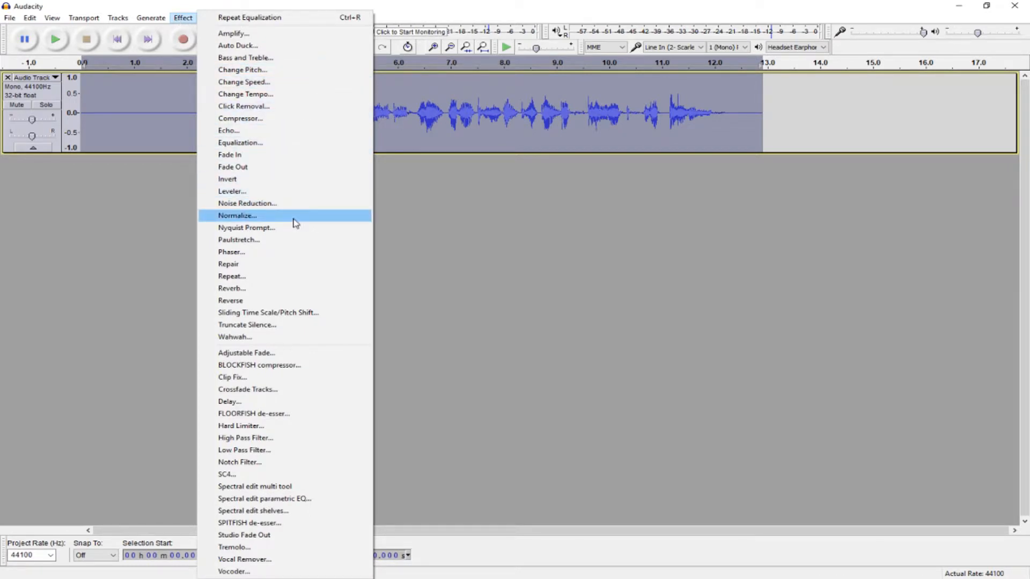
Step: Normalize the voice track to -1 dB
{"action": "left_click", "coordinate": [237, 215]}
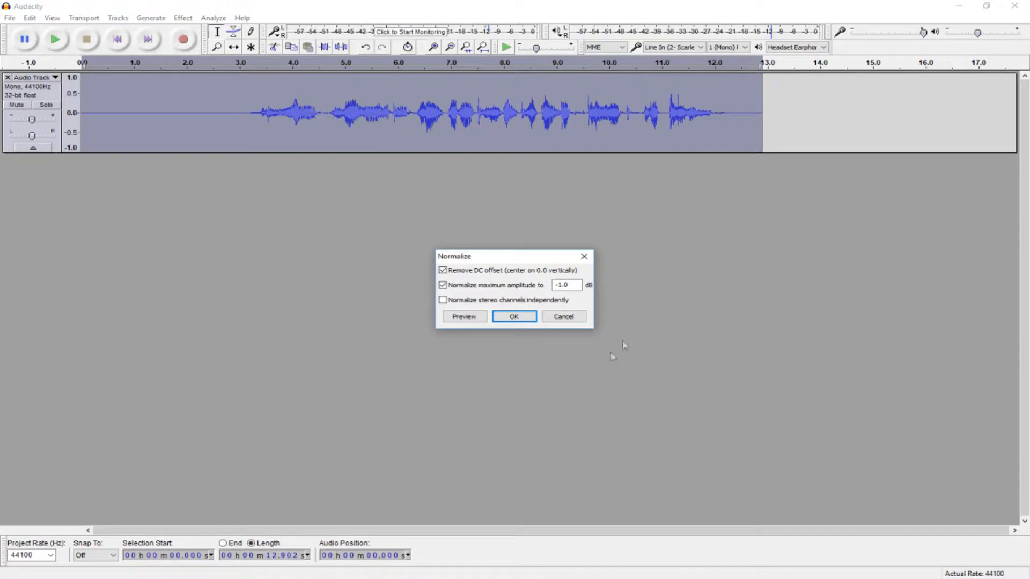
{"action": "mouse_move", "coordinate": [496, 211]}
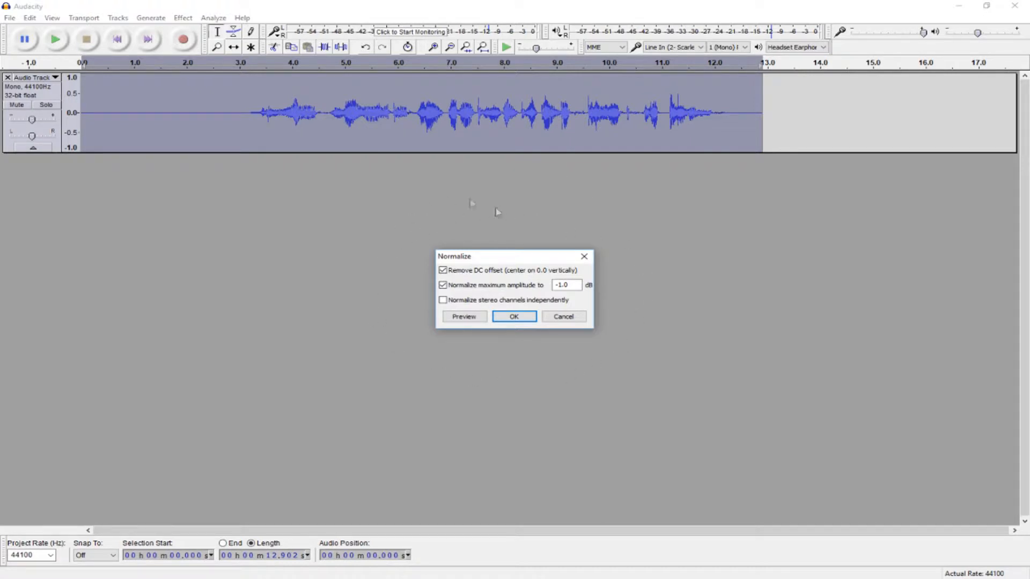
{"action": "left_click", "coordinate": [514, 317]}
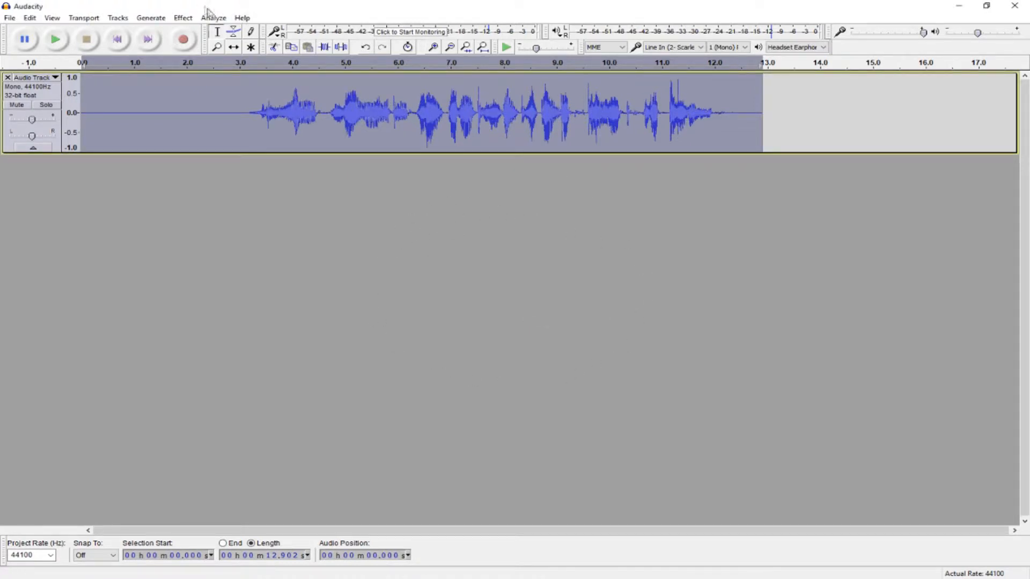
{"action": "left_click", "coordinate": [183, 17]}
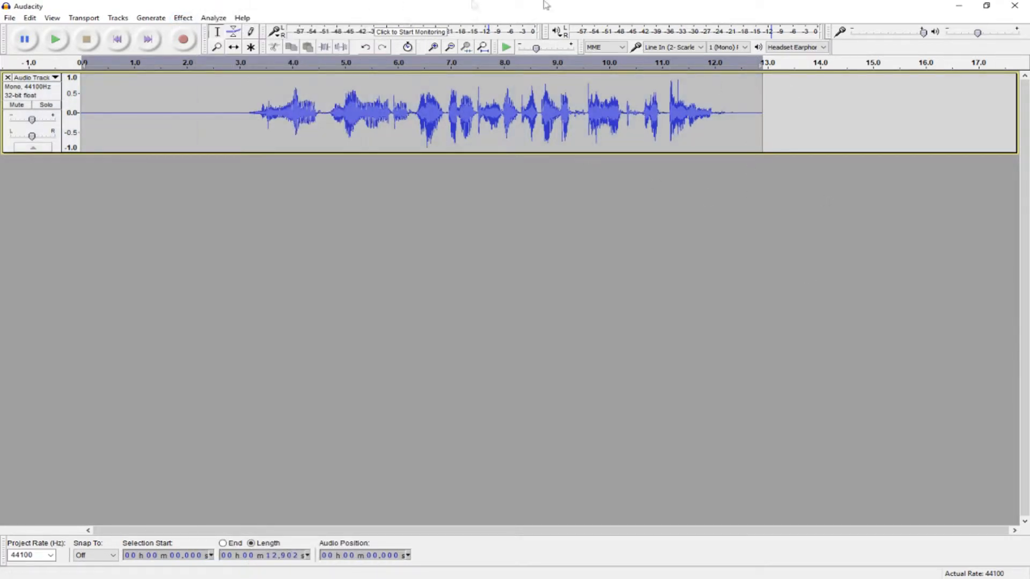
Step: Apply the Hard Limiter effect to cap the track's level
{"action": "left_click", "coordinate": [182, 17]}
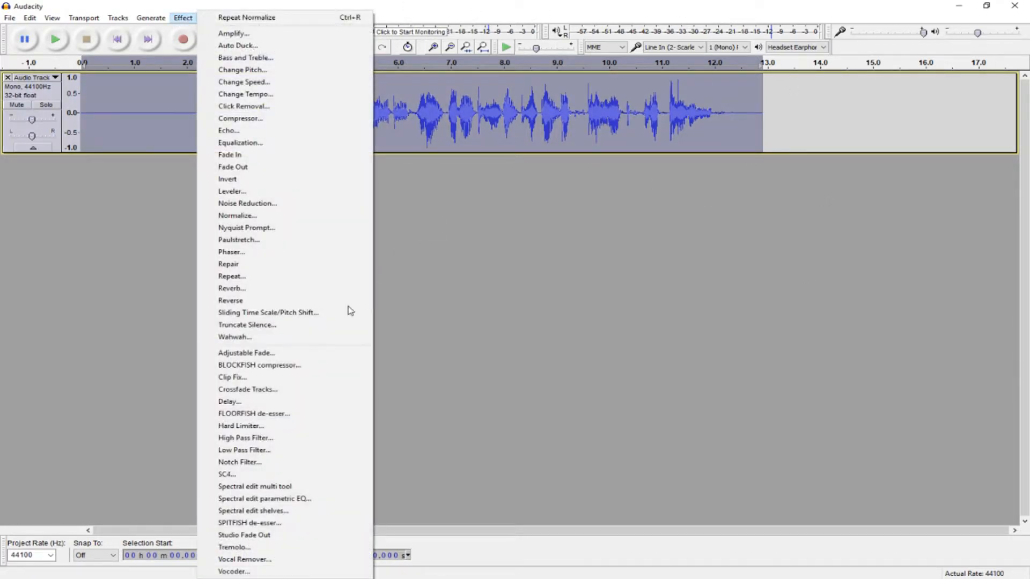
{"action": "left_click", "coordinate": [240, 426]}
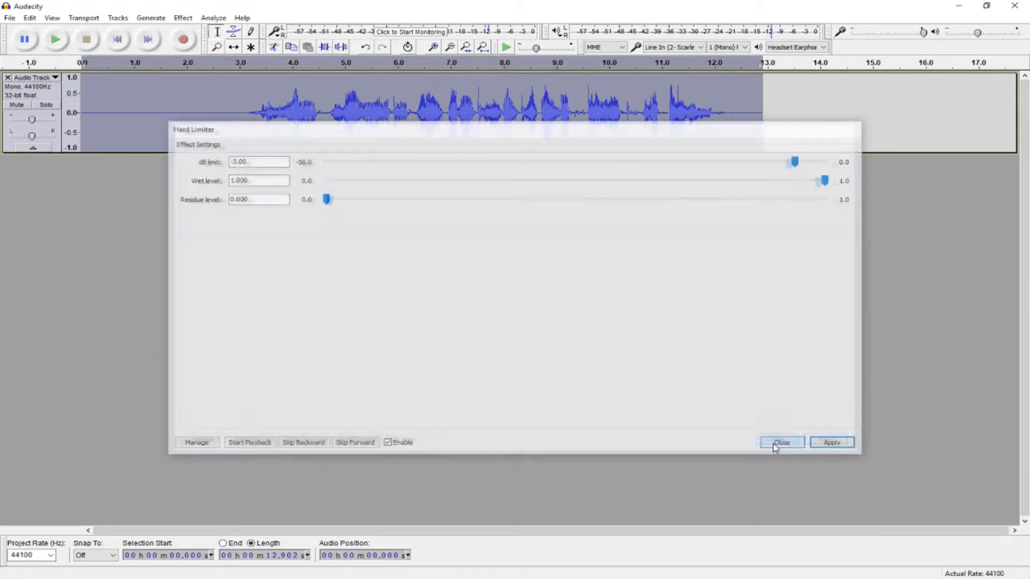
{"action": "left_click", "coordinate": [780, 442]}
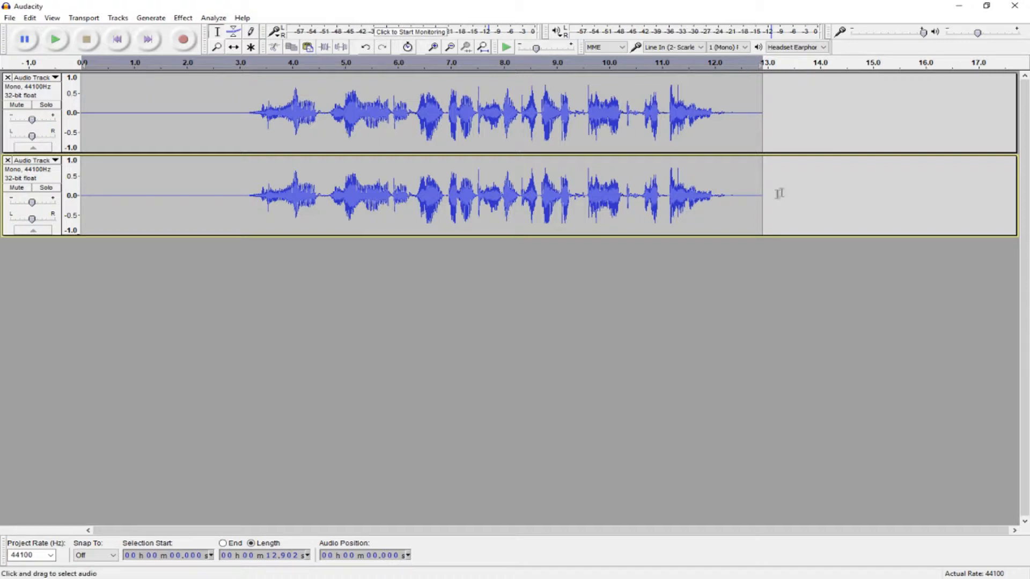
{"action": "mouse_move", "coordinate": [474, 159]}
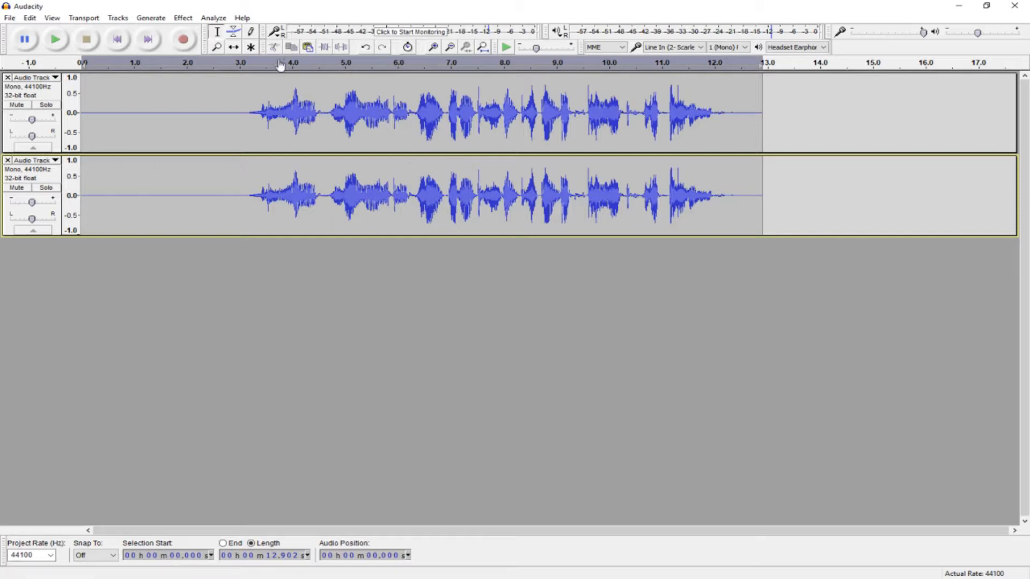
{"action": "mouse_move", "coordinate": [261, 67]}
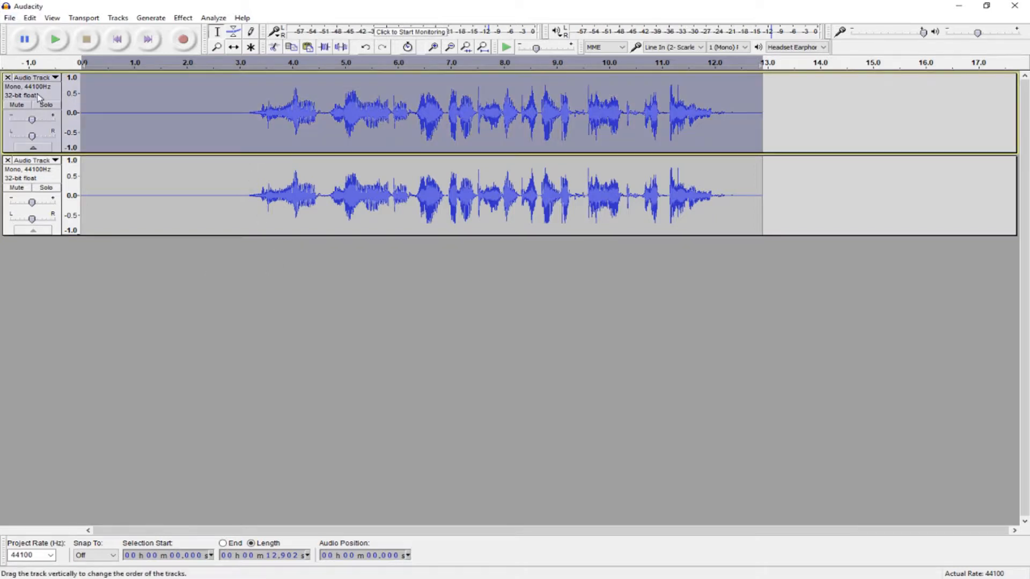
{"action": "left_click", "coordinate": [183, 17]}
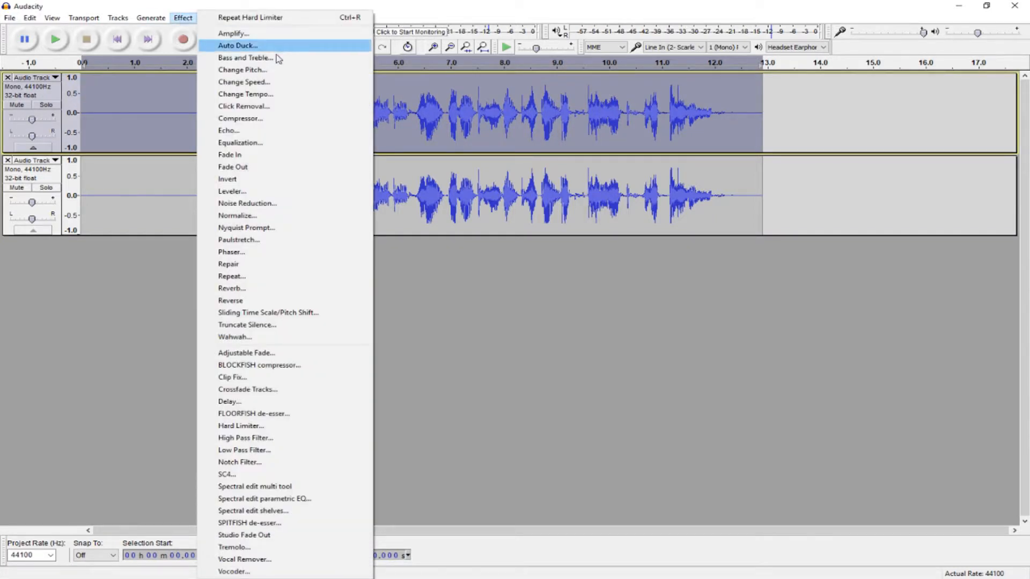
{"action": "left_click", "coordinate": [245, 69]}
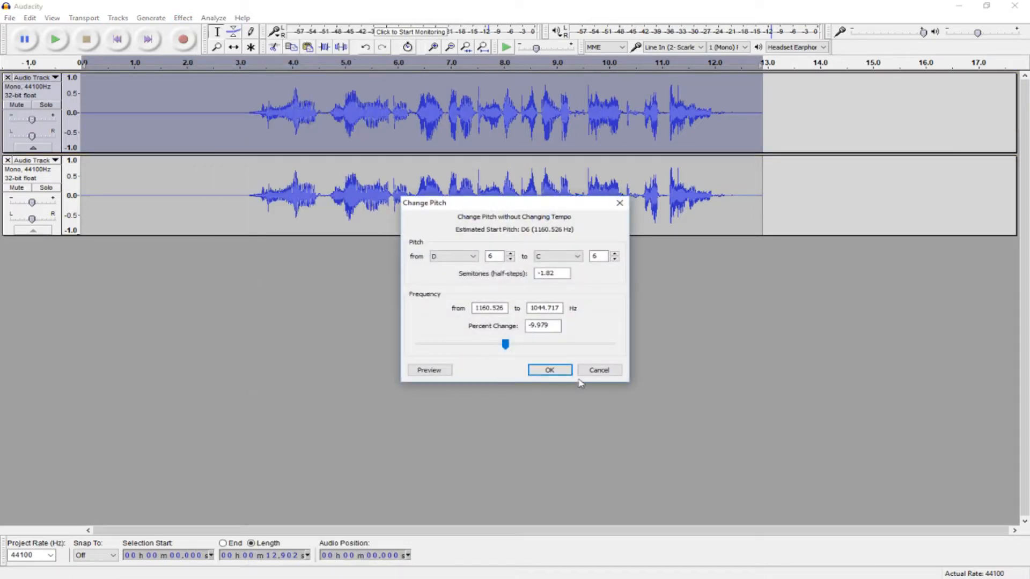
{"action": "mouse_move", "coordinate": [467, 281]}
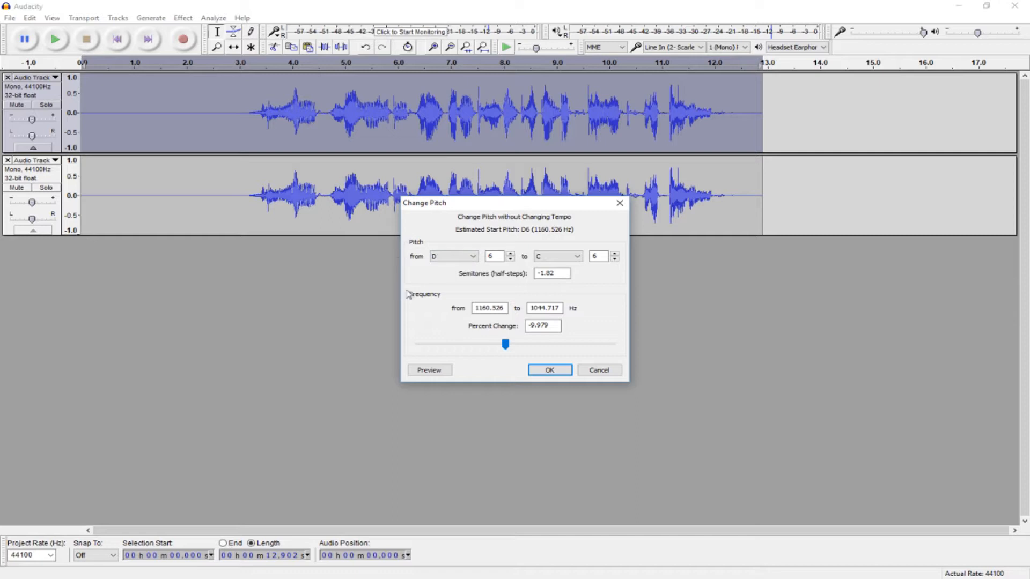
{"action": "mouse_move", "coordinate": [536, 296]}
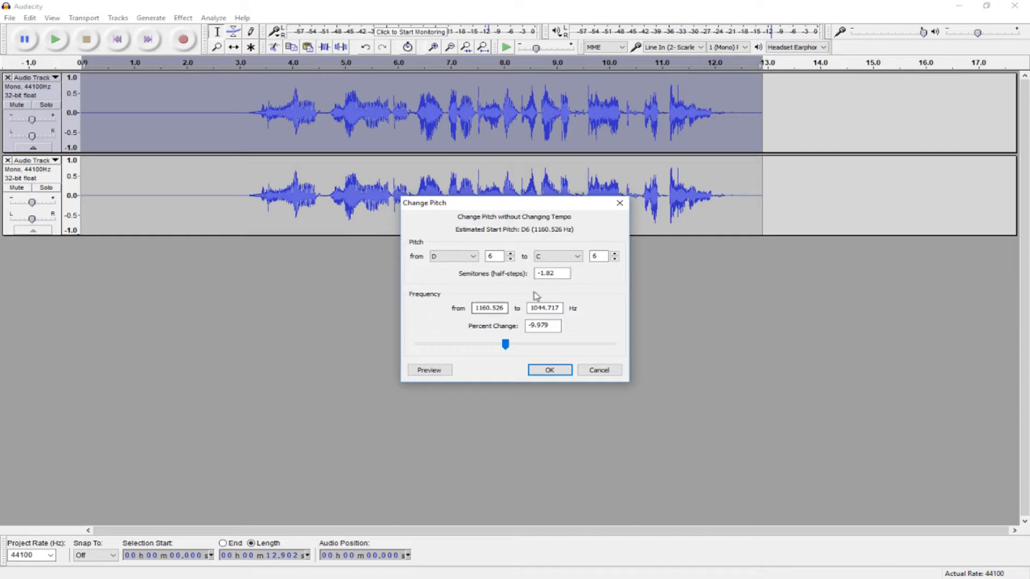
{"action": "mouse_move", "coordinate": [588, 306]}
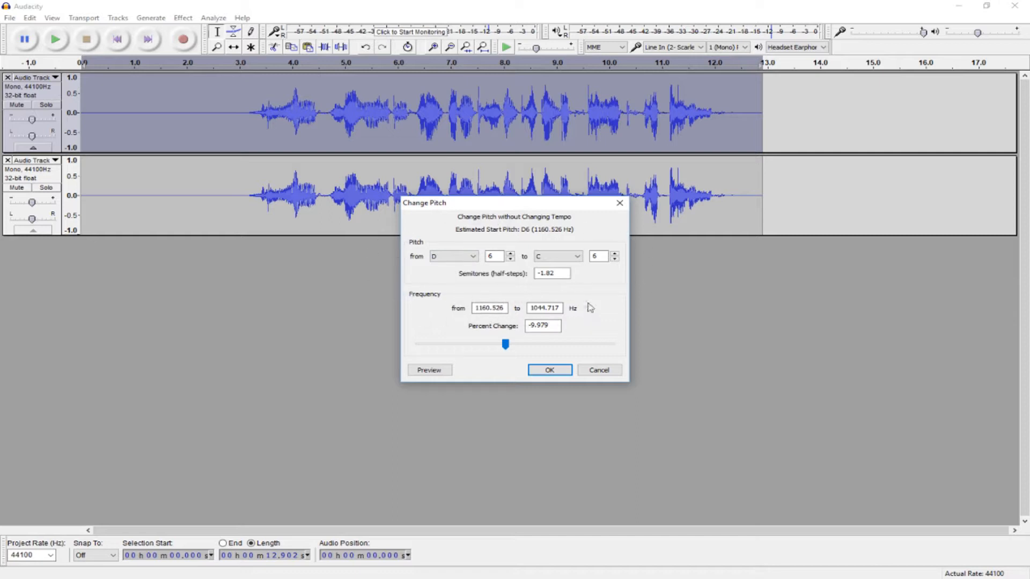
{"action": "left_click", "coordinate": [542, 326]}
{"action": "type", "text": "-15"}
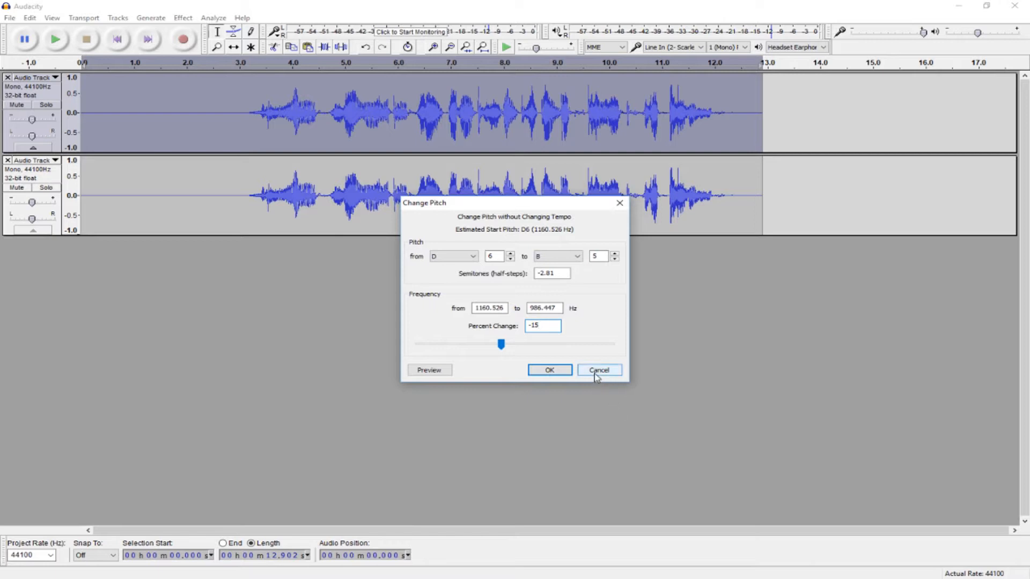
{"action": "mouse_move", "coordinate": [605, 379]}
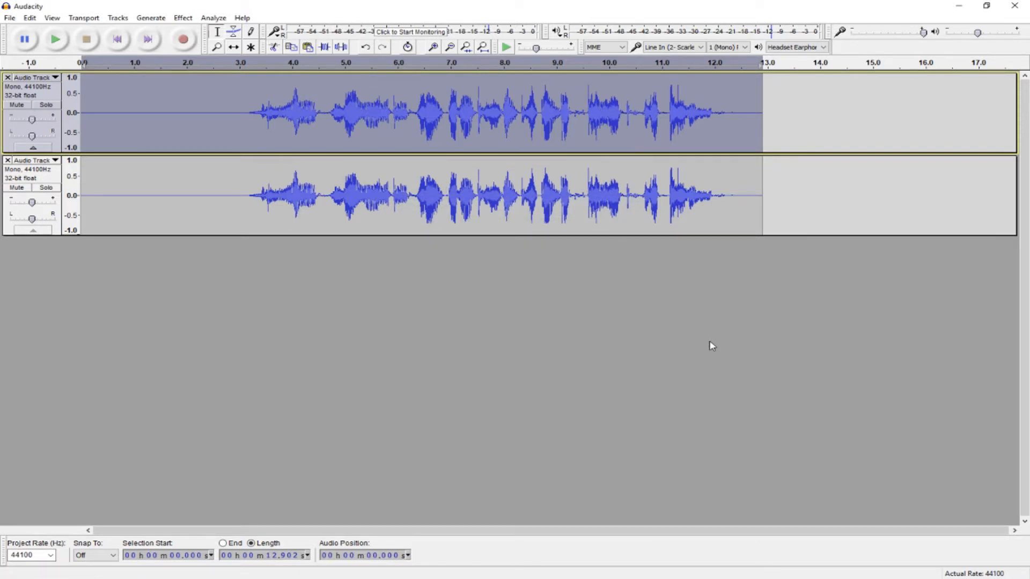
{"action": "mouse_move", "coordinate": [694, 341]}
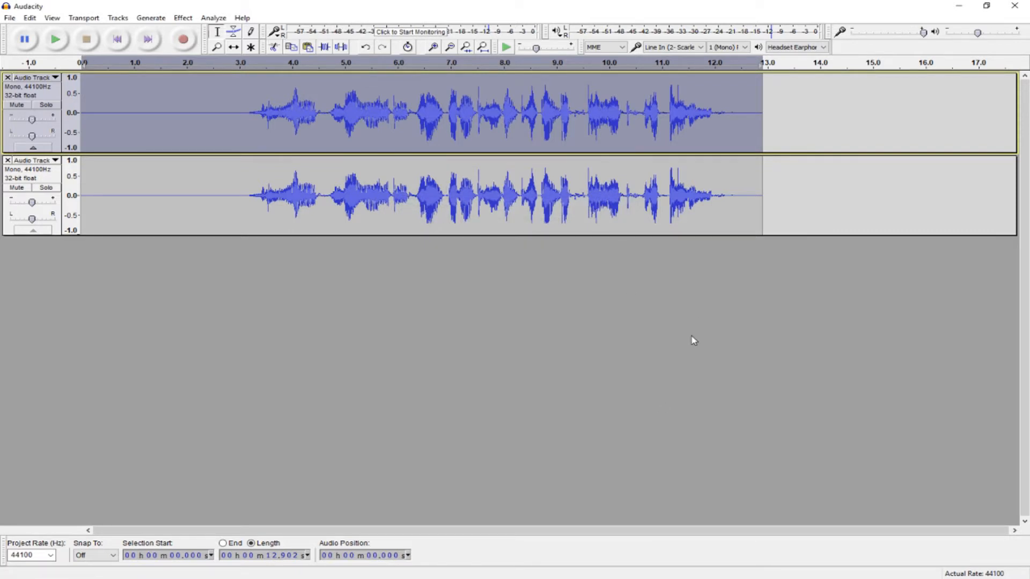
{"action": "mouse_move", "coordinate": [454, 320]}
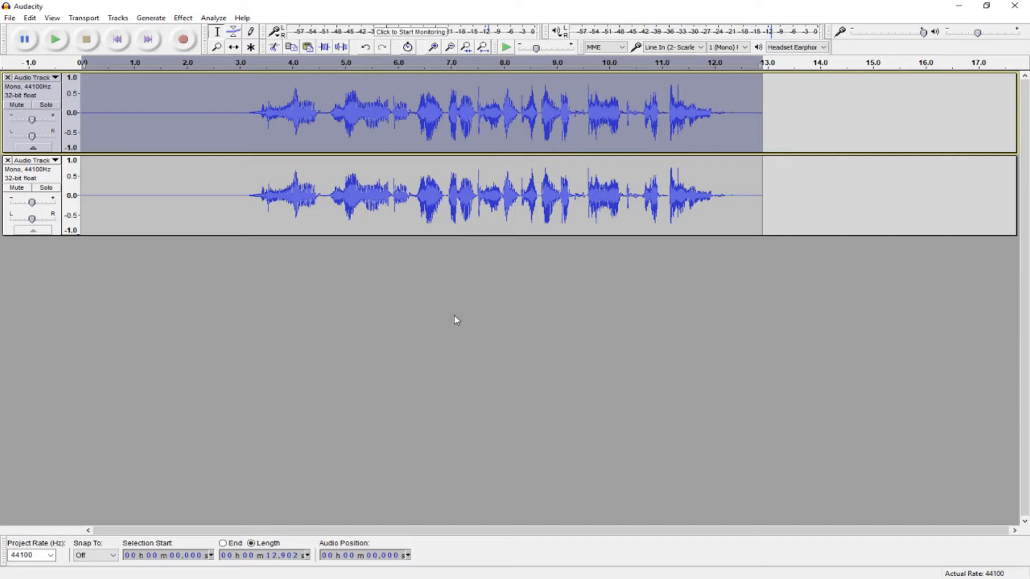
Step: Lower the duplicate track's pitch by -10 percent via Change Pitch, tempo unchanged
{"action": "left_click", "coordinate": [305, 213]}
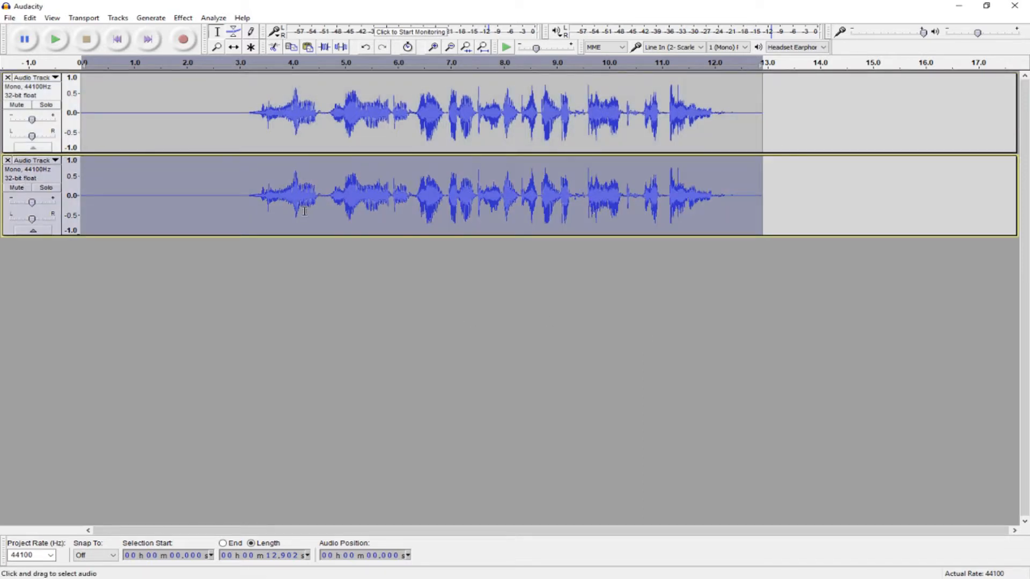
{"action": "left_click", "coordinate": [182, 17]}
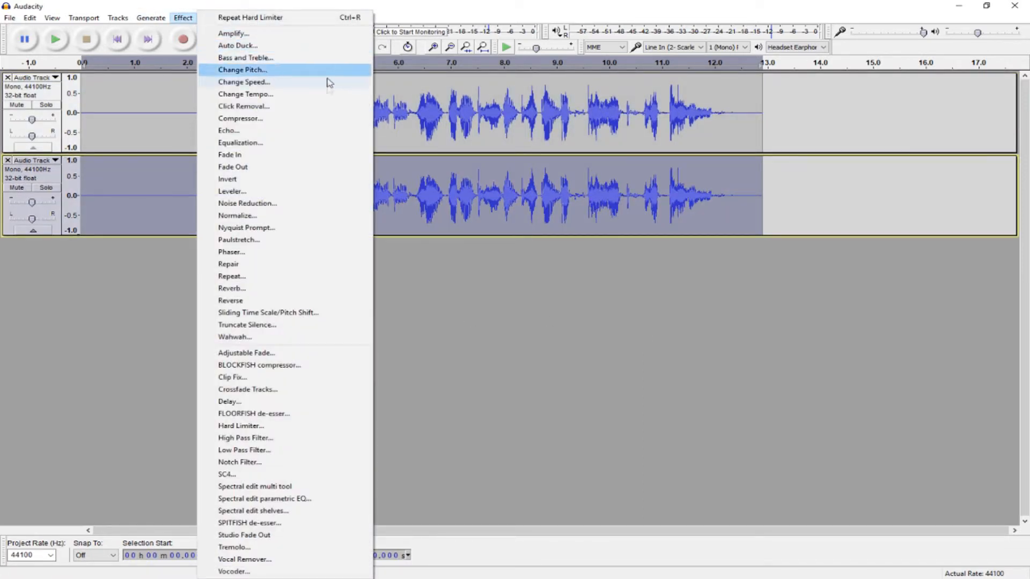
{"action": "left_click", "coordinate": [245, 69]}
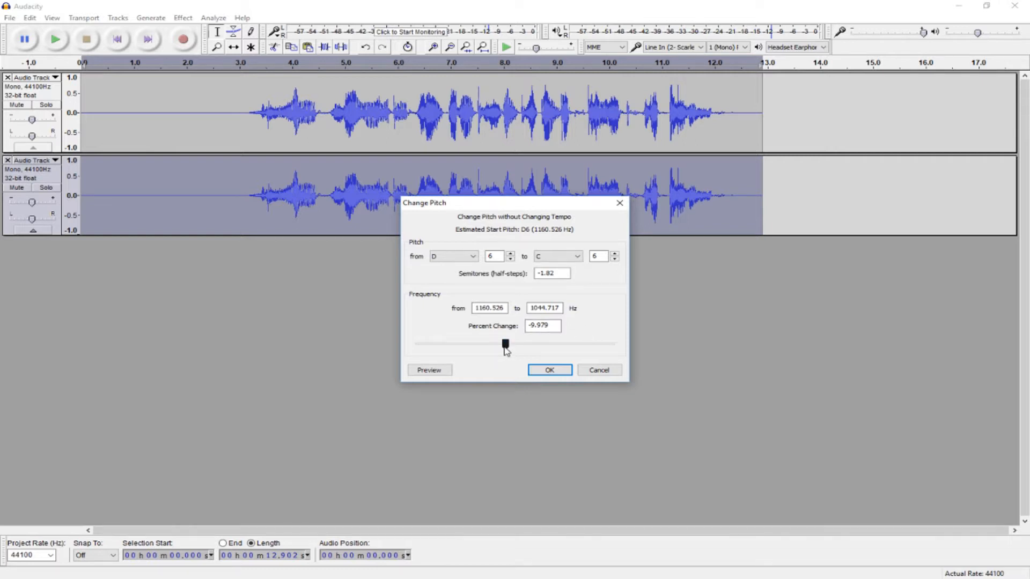
{"action": "left_click_drag", "start_coordinate": [504, 343], "coordinate": [500, 343]}
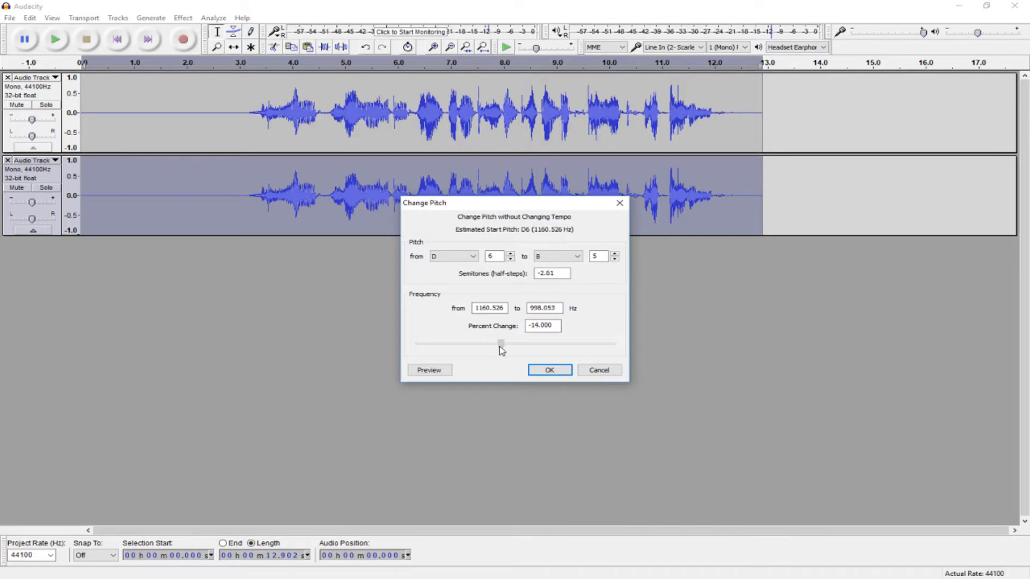
{"action": "left_click_drag", "start_coordinate": [498, 344], "coordinate": [494, 343]}
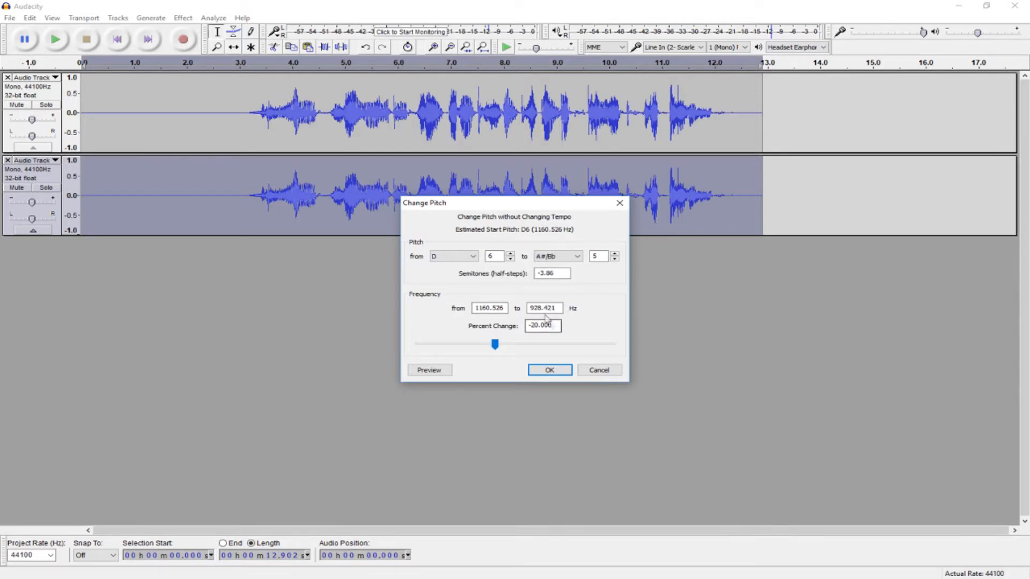
{"action": "left_click_drag", "start_coordinate": [495, 344], "coordinate": [504, 341]}
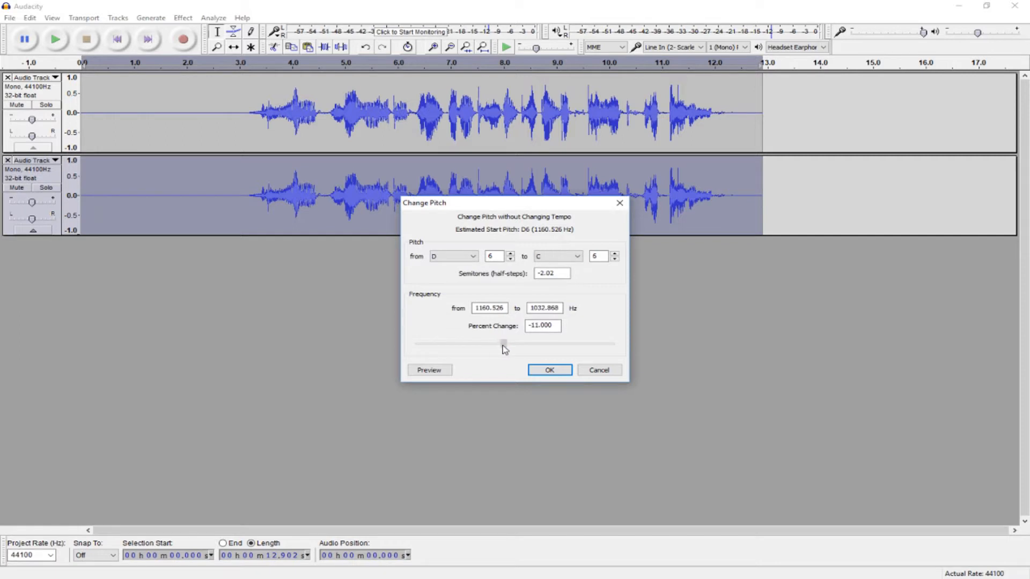
{"action": "left_click_drag", "start_coordinate": [503, 343], "coordinate": [504, 343]}
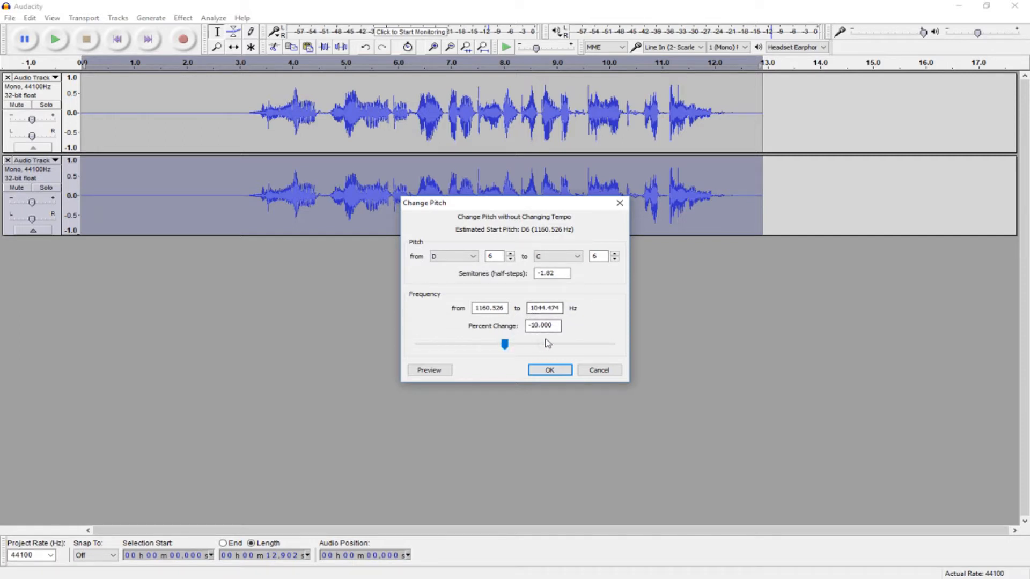
{"action": "left_click", "coordinate": [550, 370]}
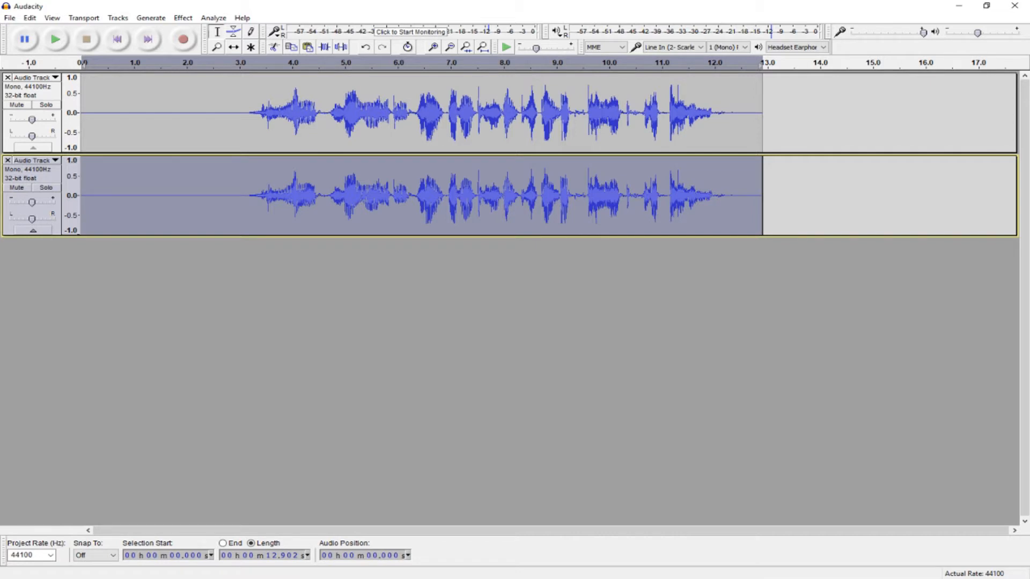
{"action": "mouse_move", "coordinate": [254, 256]}
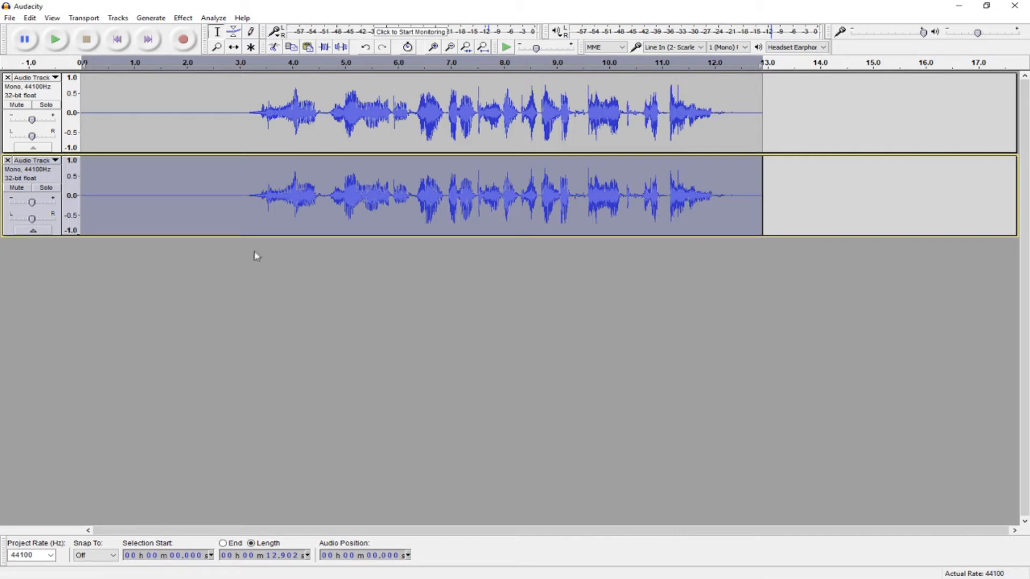
{"action": "mouse_move", "coordinate": [228, 266]}
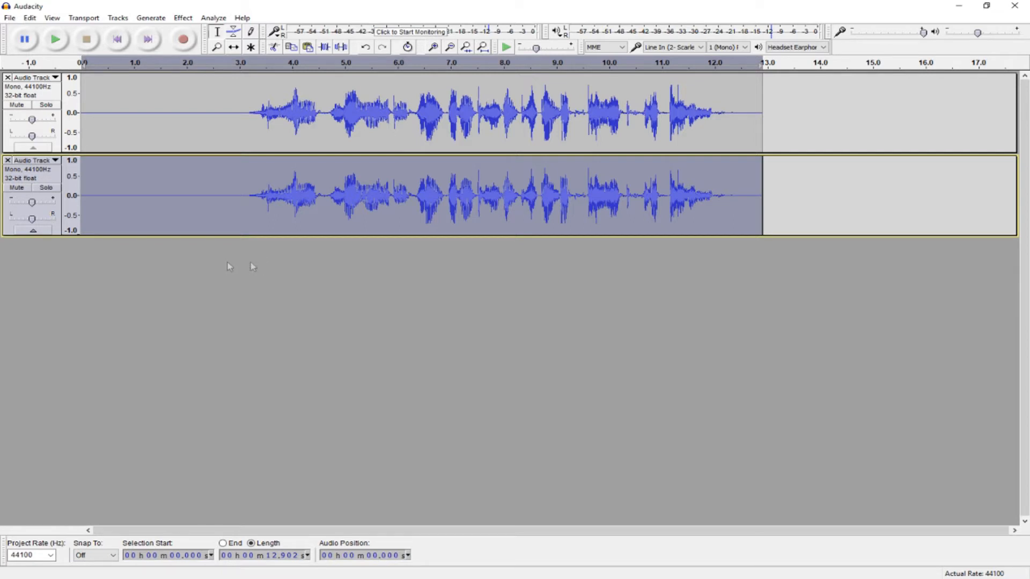
{"action": "left_click", "coordinate": [181, 17]}
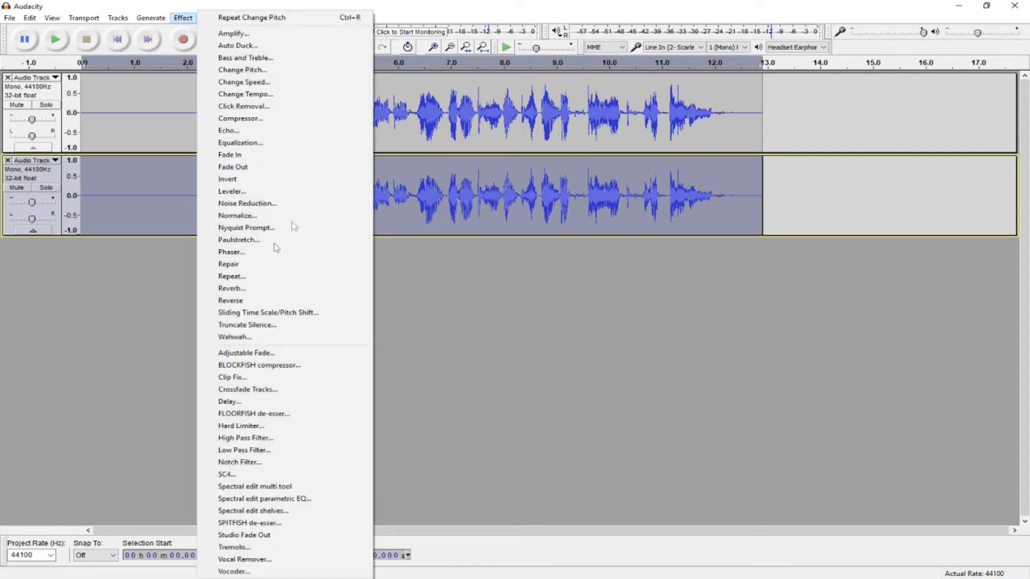
Step: Load the saved reverb setting (room size 35, damping 99) and apply it to the second track
{"action": "left_click", "coordinate": [232, 287]}
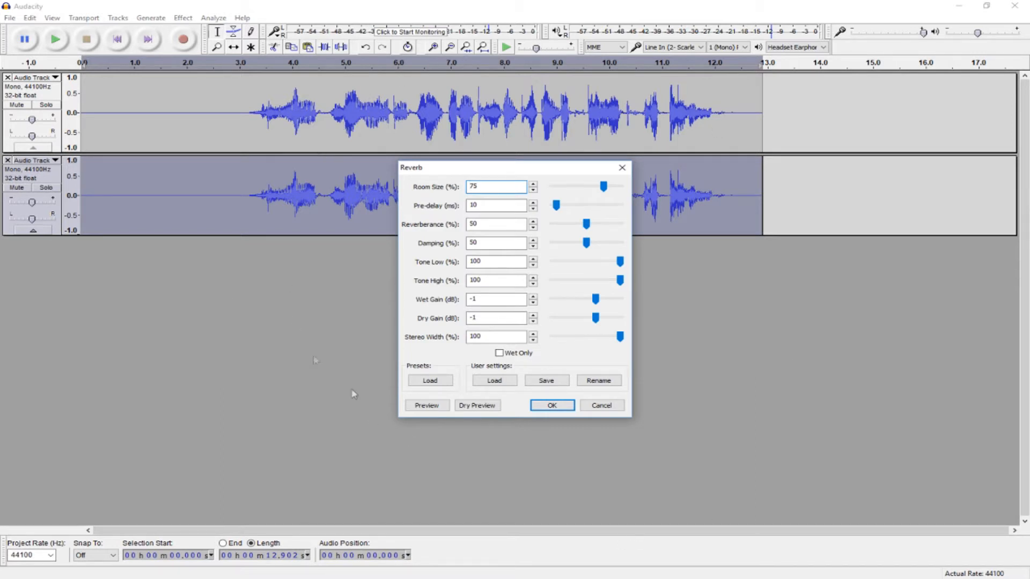
{"action": "mouse_move", "coordinate": [282, 186]}
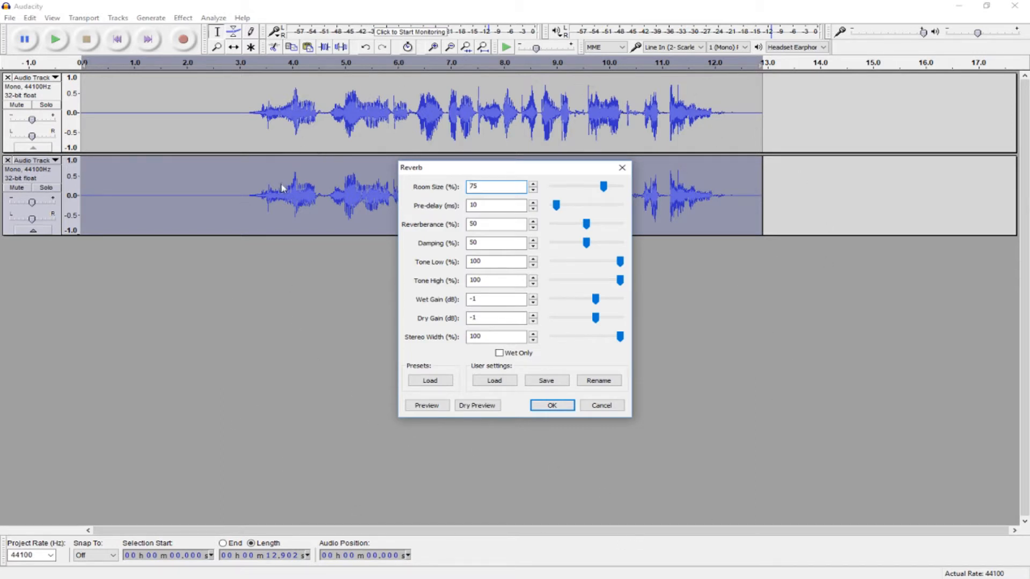
{"action": "mouse_move", "coordinate": [595, 198]}
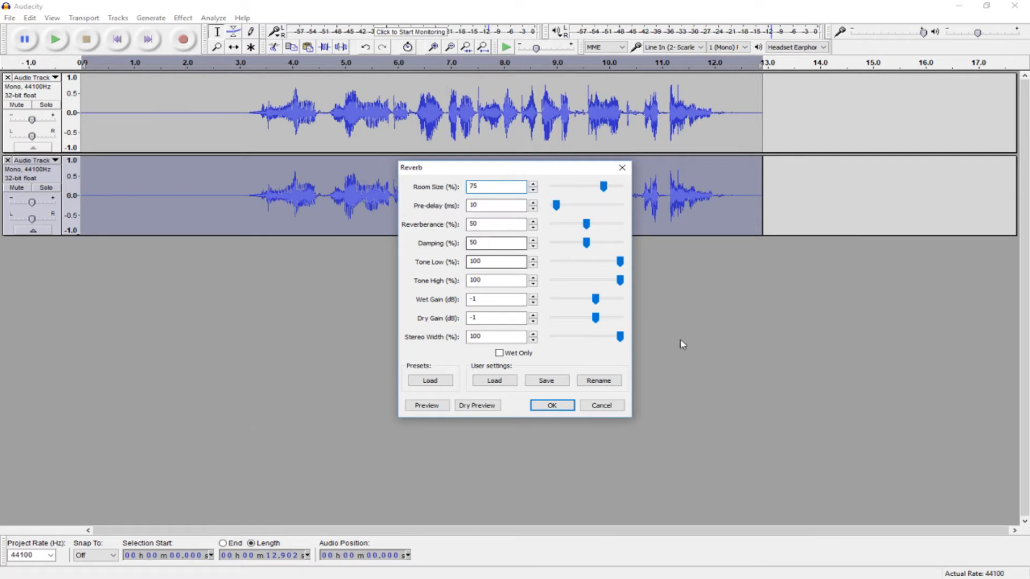
{"action": "mouse_move", "coordinate": [843, 320]}
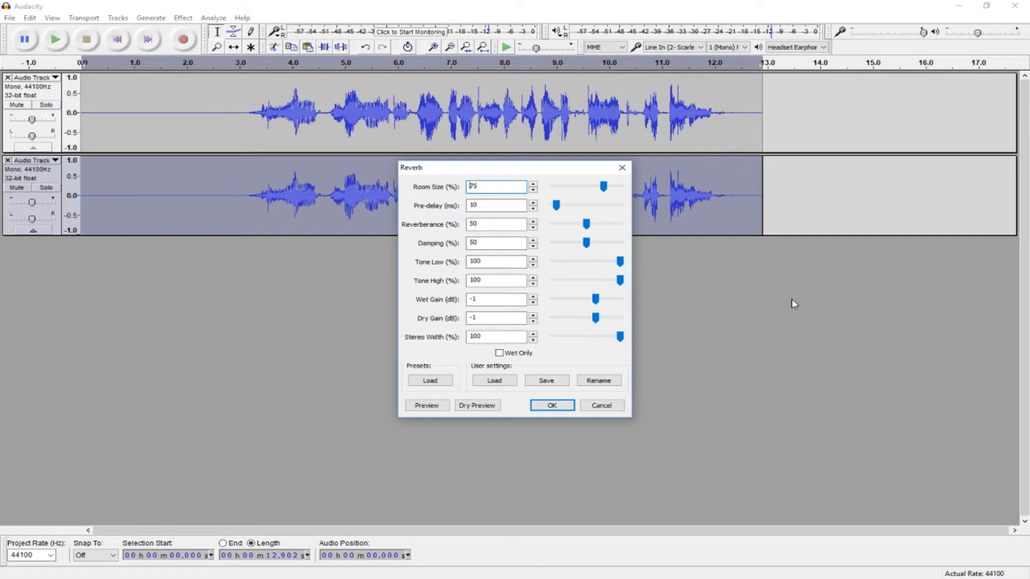
{"action": "mouse_move", "coordinate": [629, 302]}
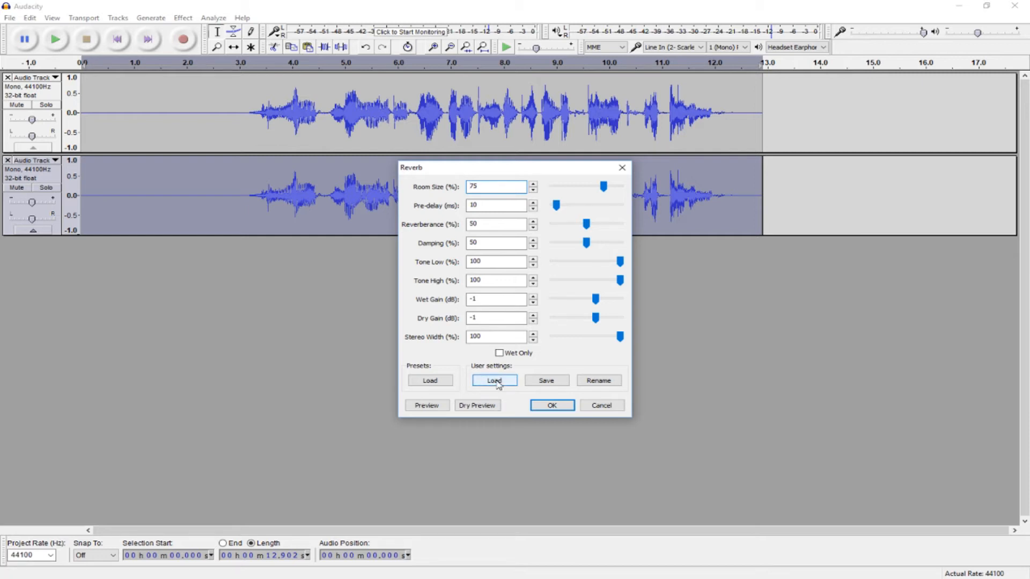
{"action": "left_click", "coordinate": [494, 379]}
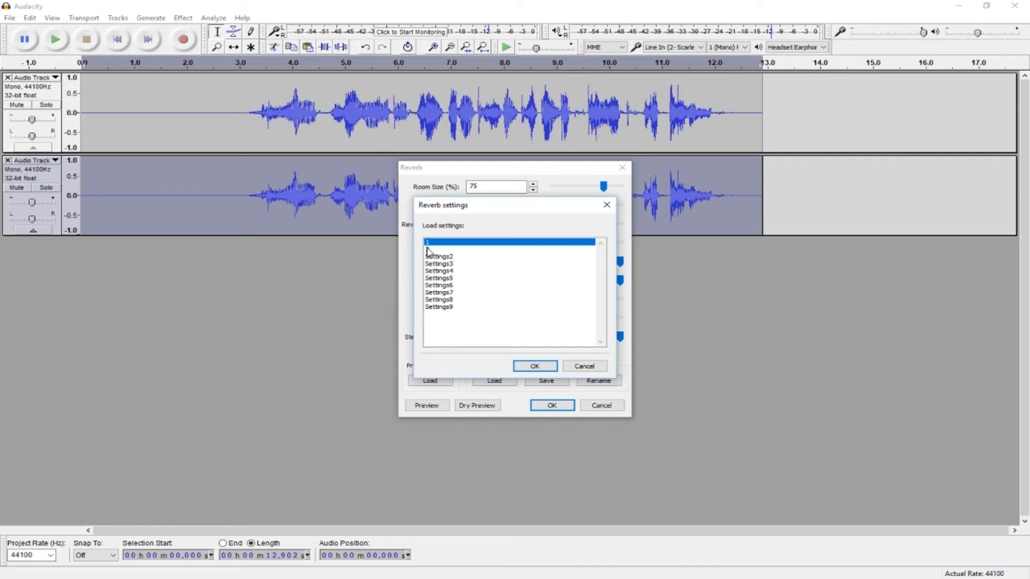
{"action": "left_click", "coordinate": [534, 366]}
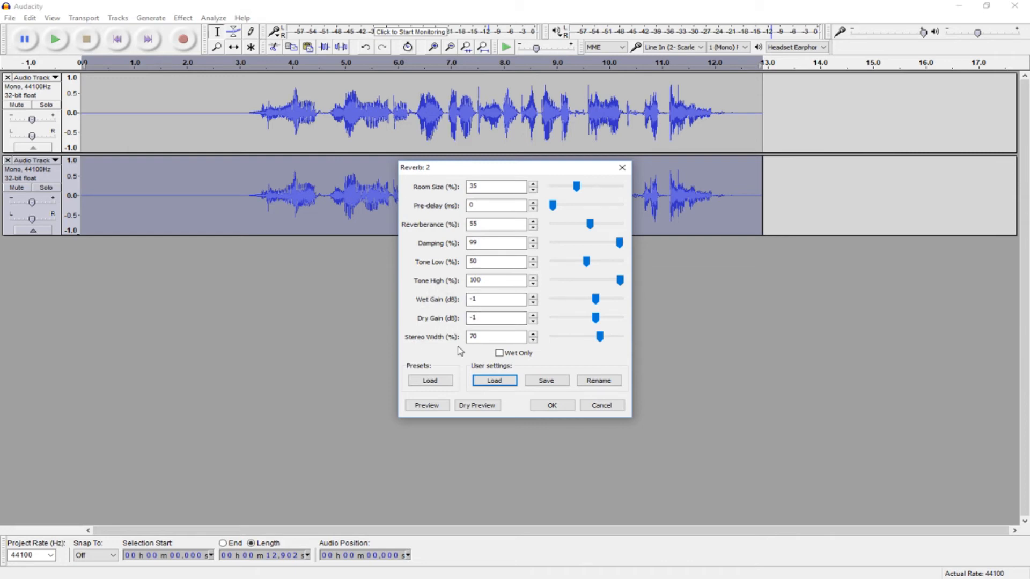
{"action": "left_click", "coordinate": [552, 406]}
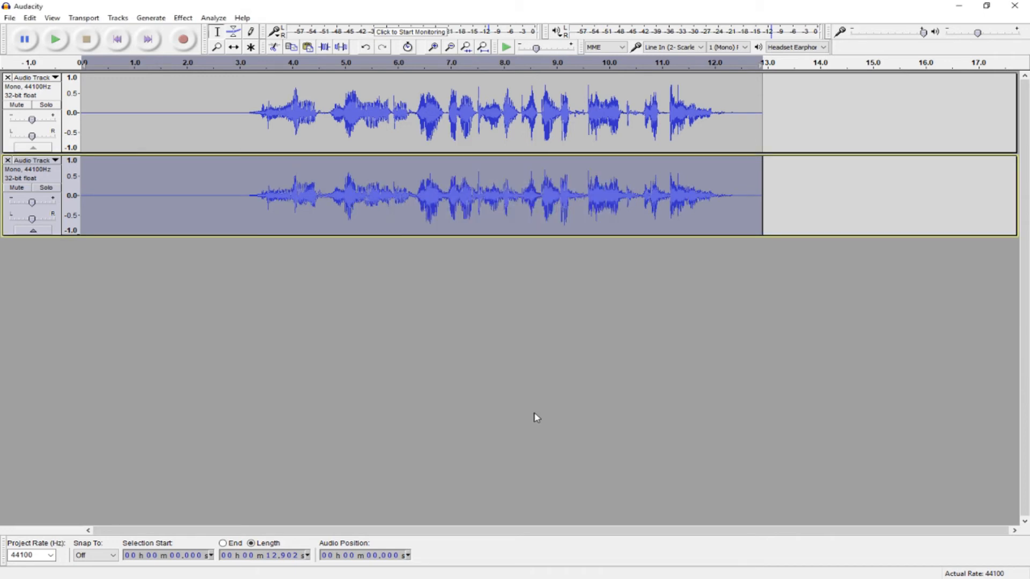
Step: Reverse the second track, then apply reverb with room size 75 to the reversed audio
{"action": "left_click", "coordinate": [181, 18]}
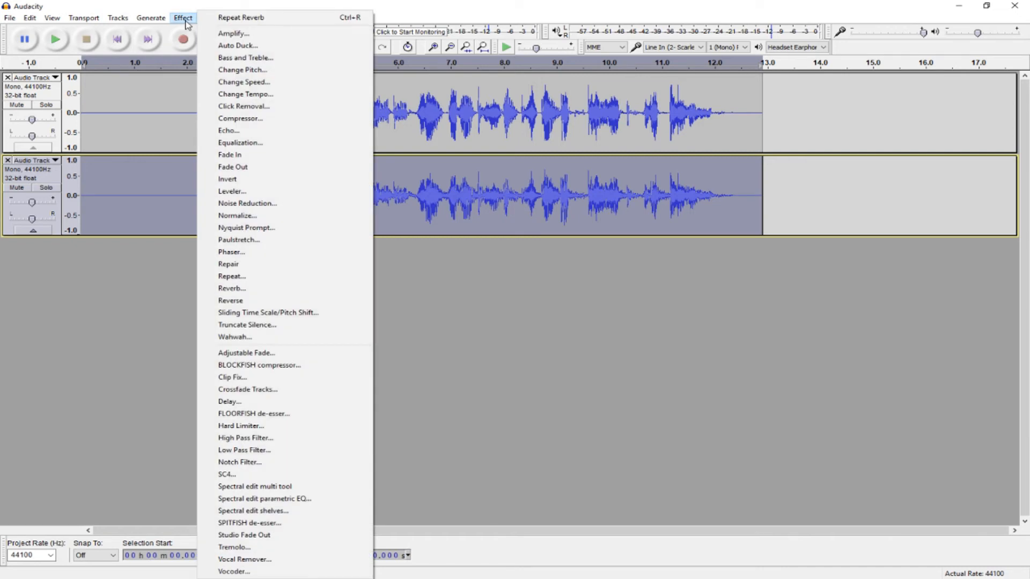
{"action": "mouse_move", "coordinate": [236, 287]}
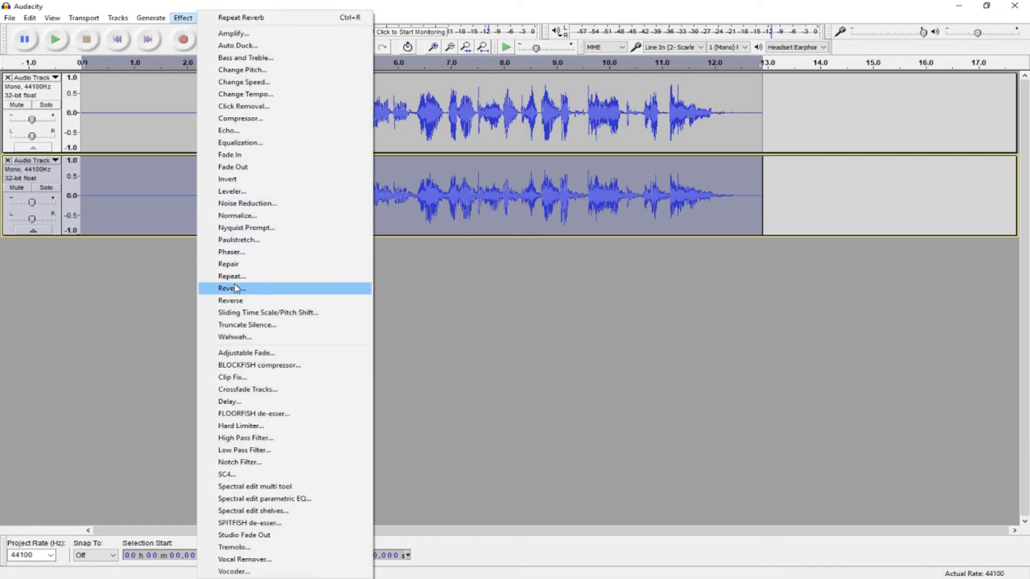
{"action": "left_click", "coordinate": [231, 288]}
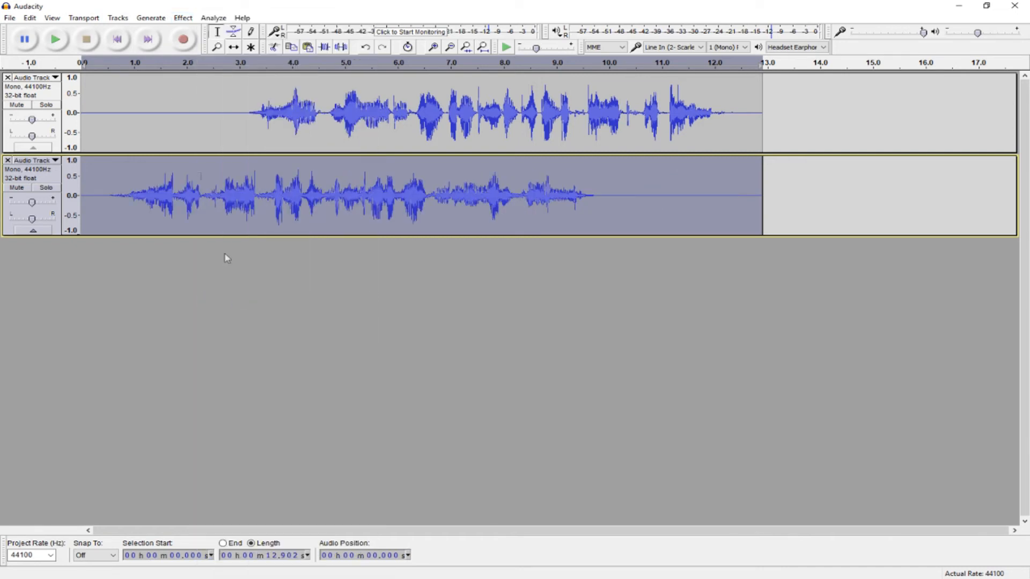
{"action": "left_click", "coordinate": [182, 17]}
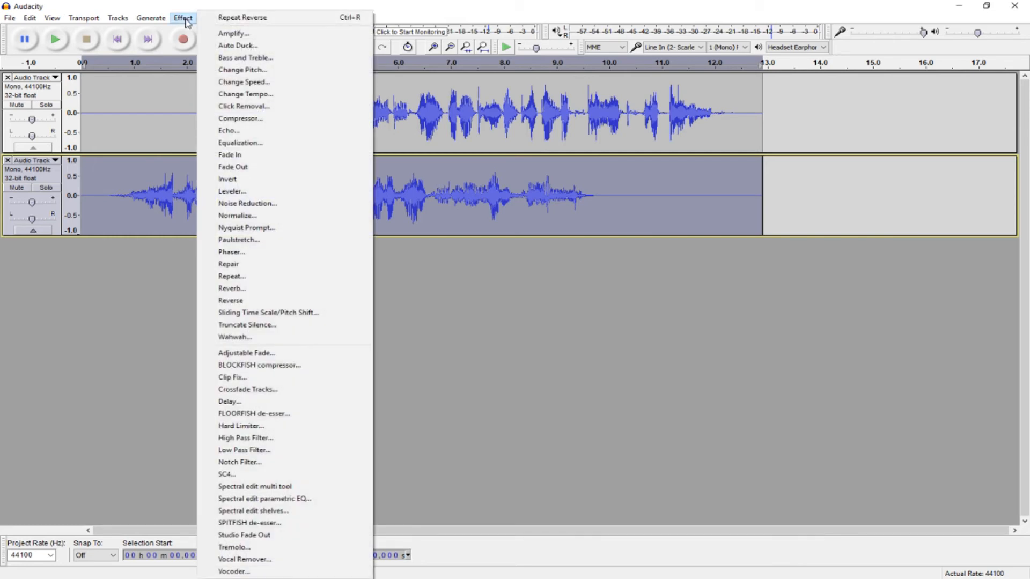
{"action": "left_click", "coordinate": [232, 288]}
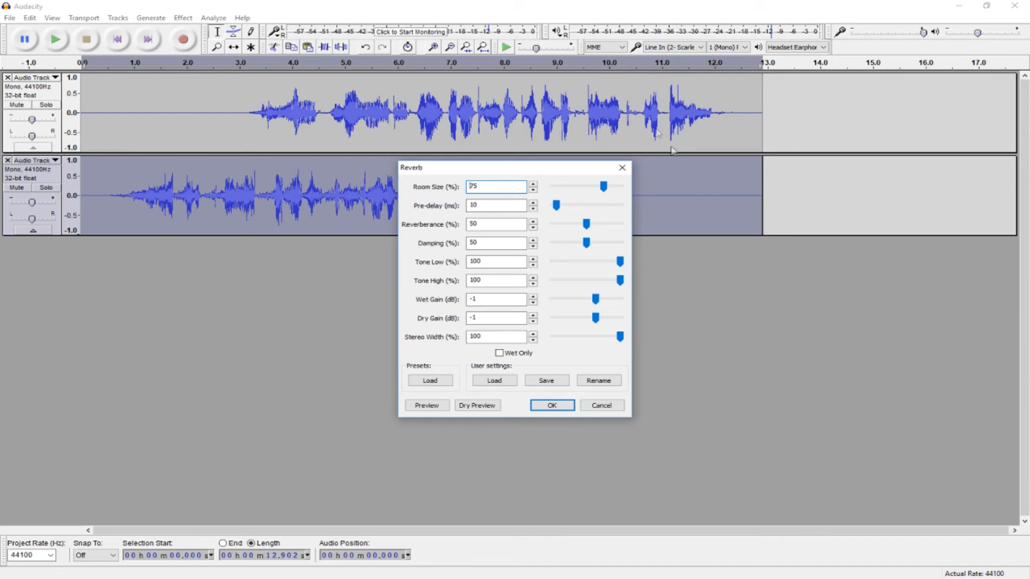
{"action": "mouse_move", "coordinate": [506, 197]}
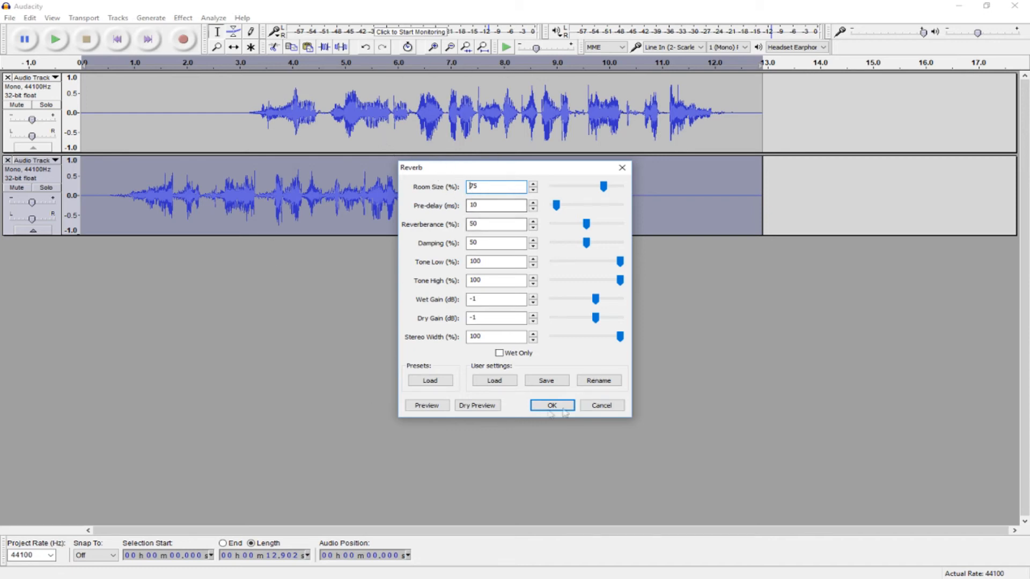
{"action": "left_click", "coordinate": [552, 406]}
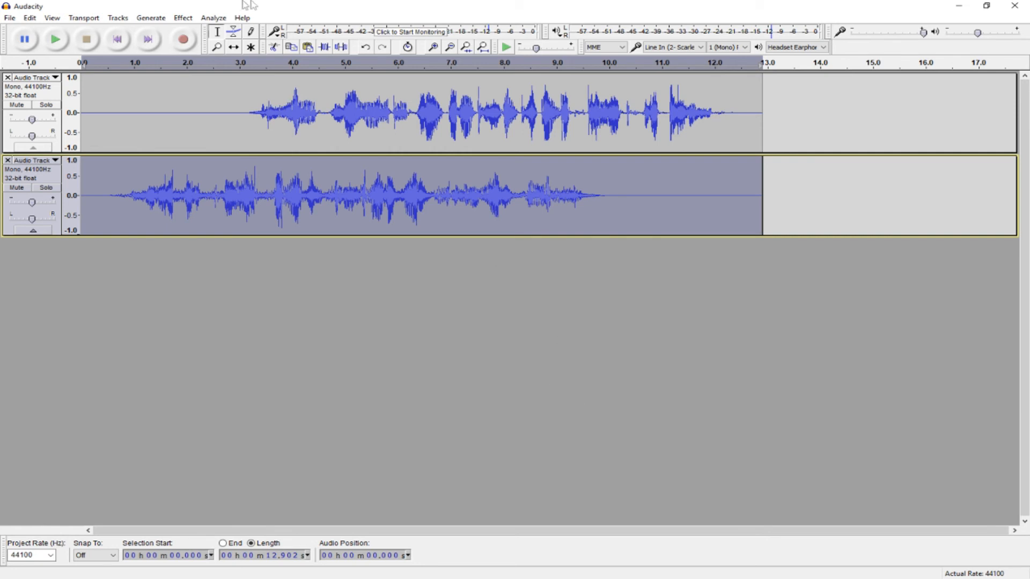
Step: Reverse the second track back to forward and play both tracks together, then stop
{"action": "left_click", "coordinate": [182, 17]}
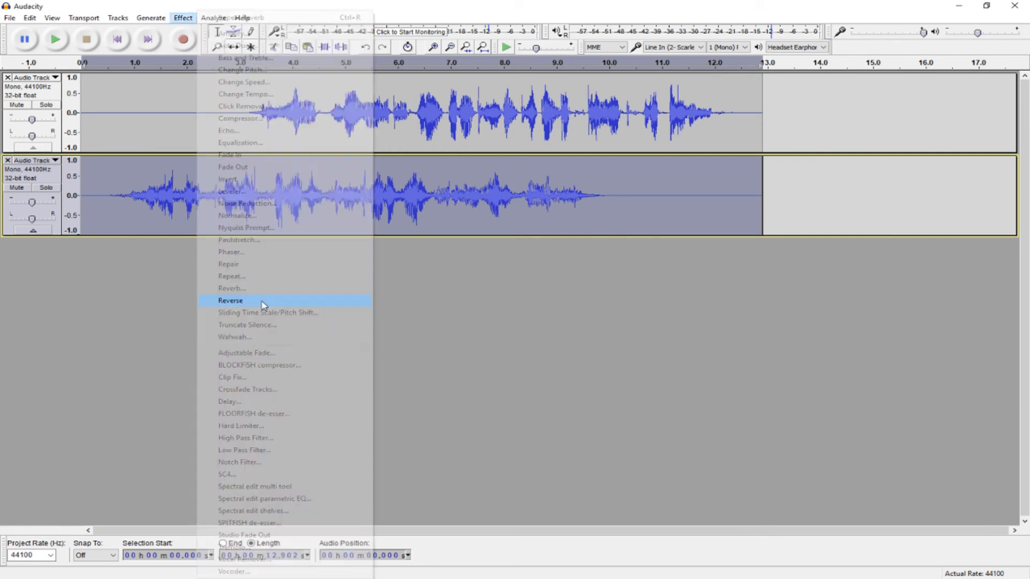
{"action": "left_click", "coordinate": [230, 300]}
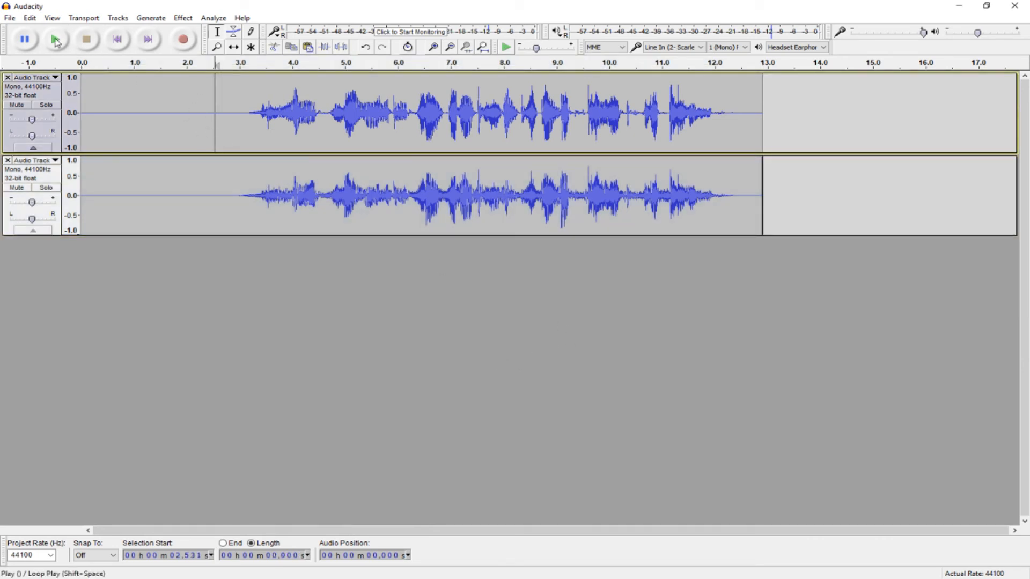
{"action": "left_click", "coordinate": [53, 39]}
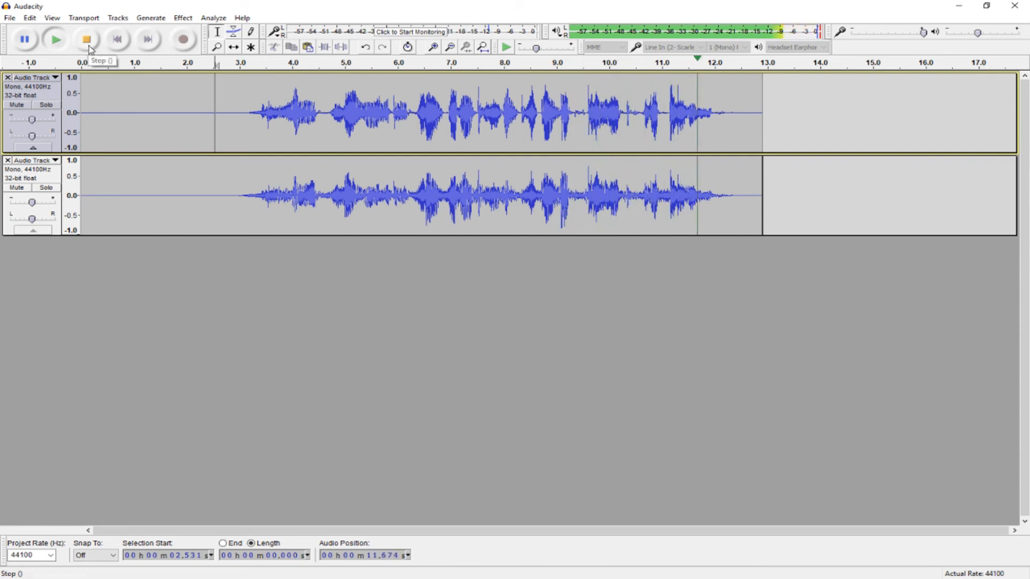
{"action": "left_click", "coordinate": [86, 38]}
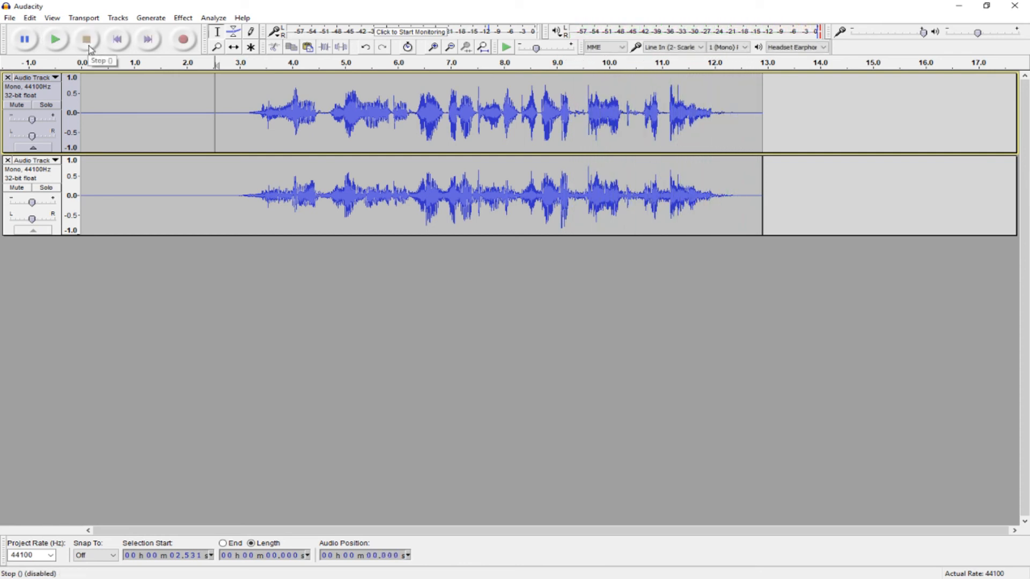